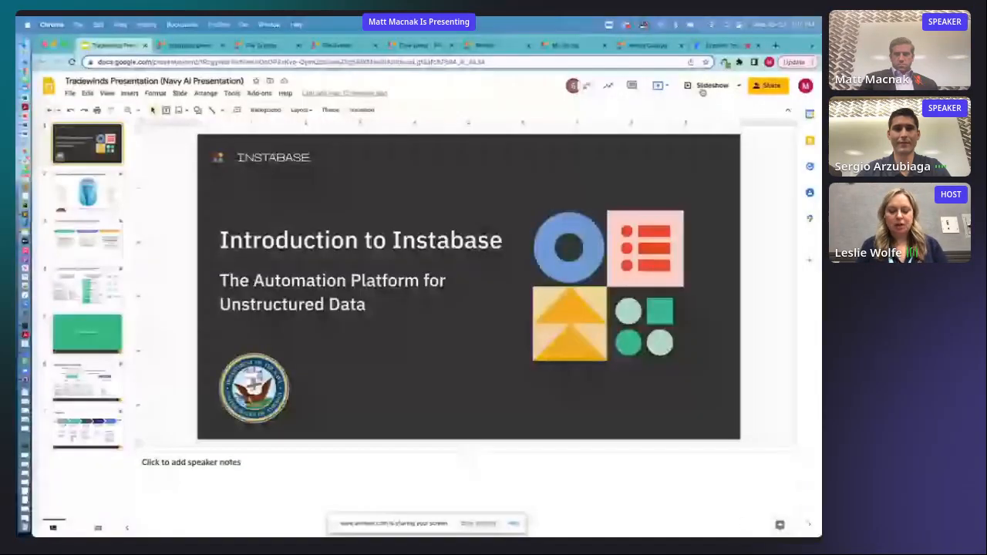
Step: Start presenting the Introduction to Instabase deck full screen
left_click(713, 87)
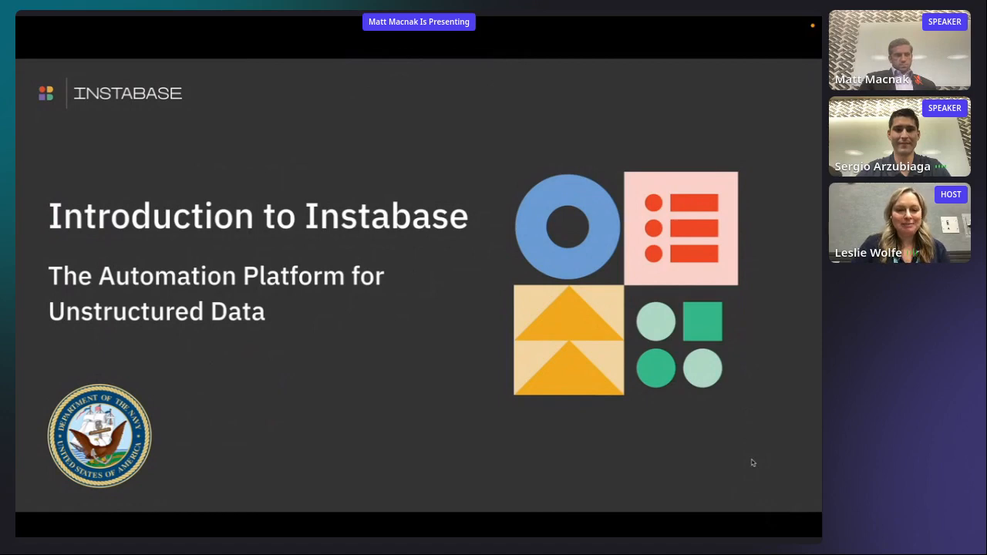
mouse_move(728, 475)
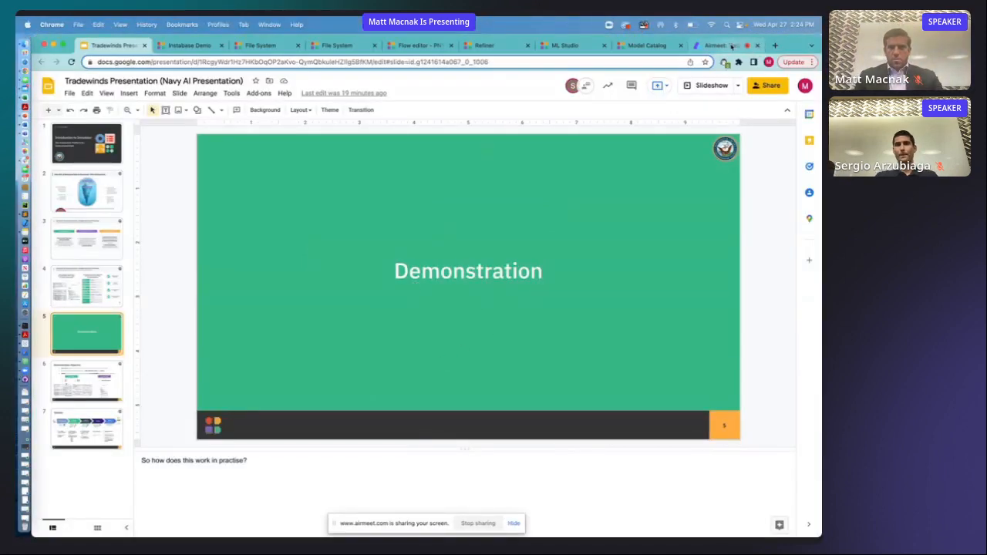
left_click(718, 45)
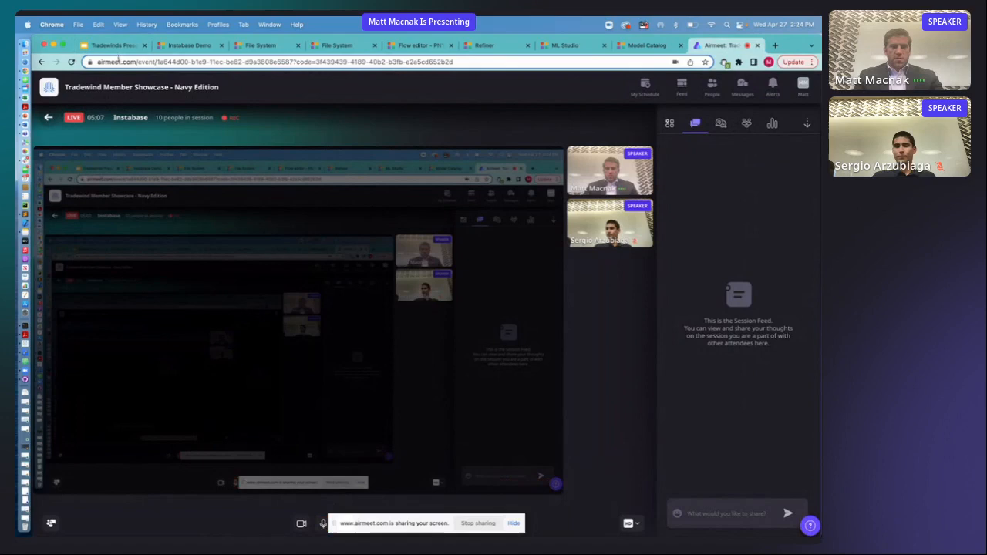
left_click(111, 45)
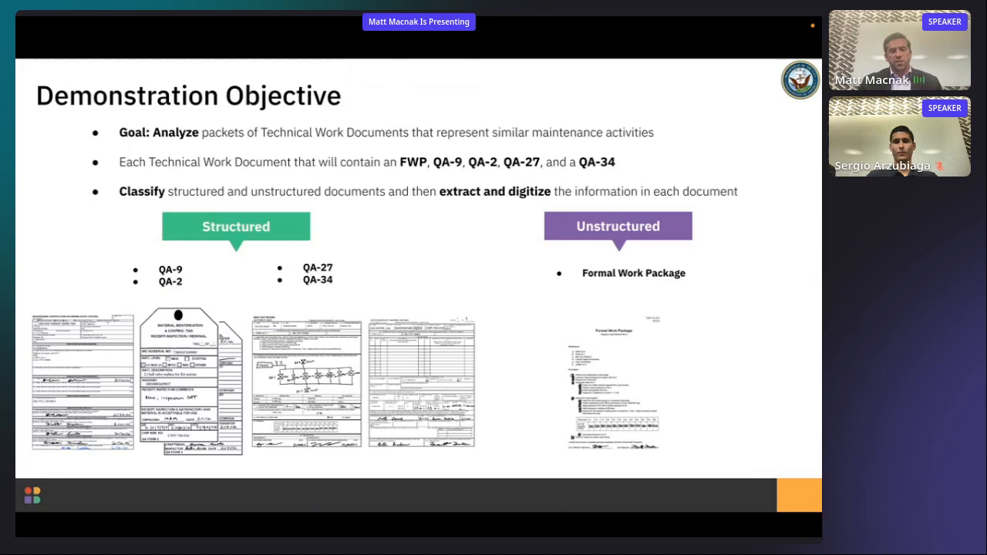
mouse_move(812, 430)
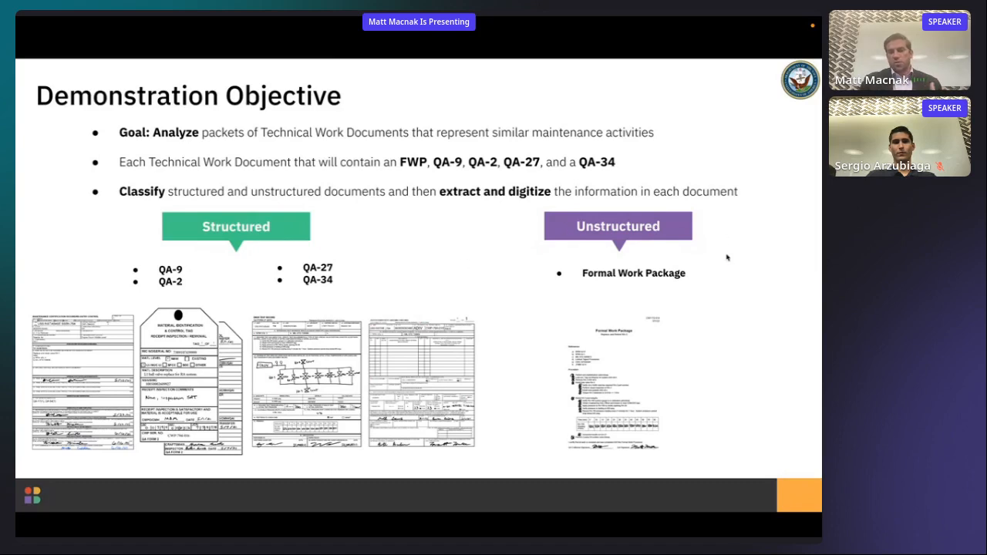
mouse_move(660, 402)
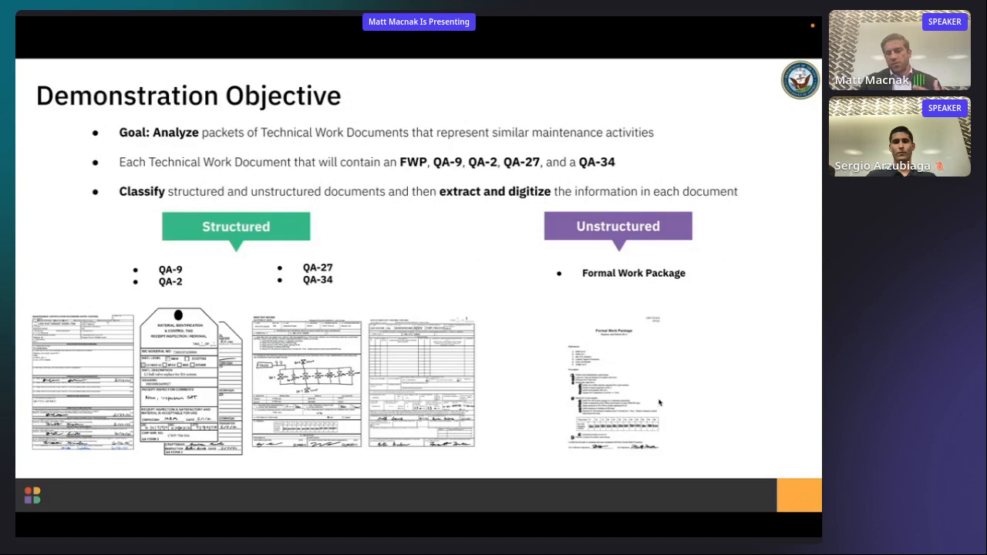
mouse_move(656, 457)
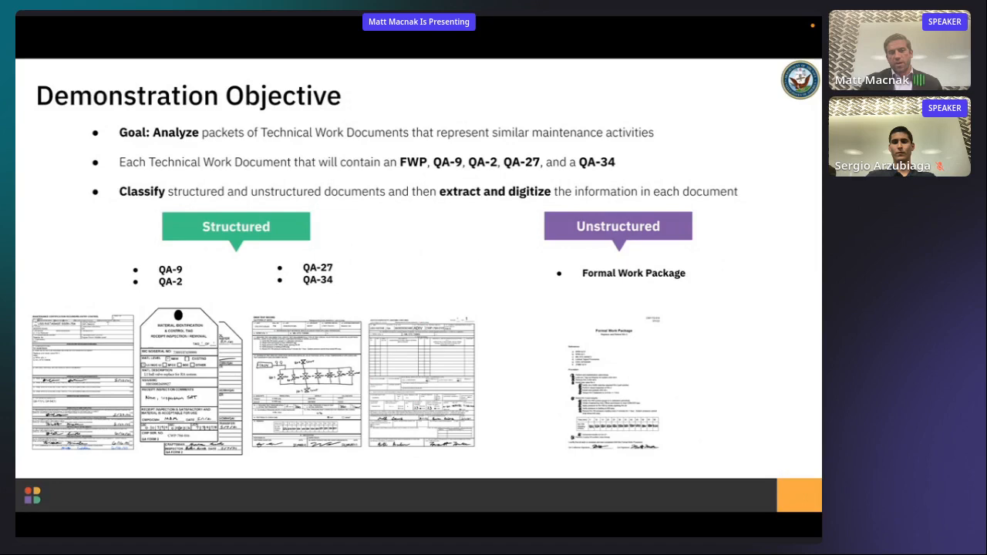
mouse_move(392, 226)
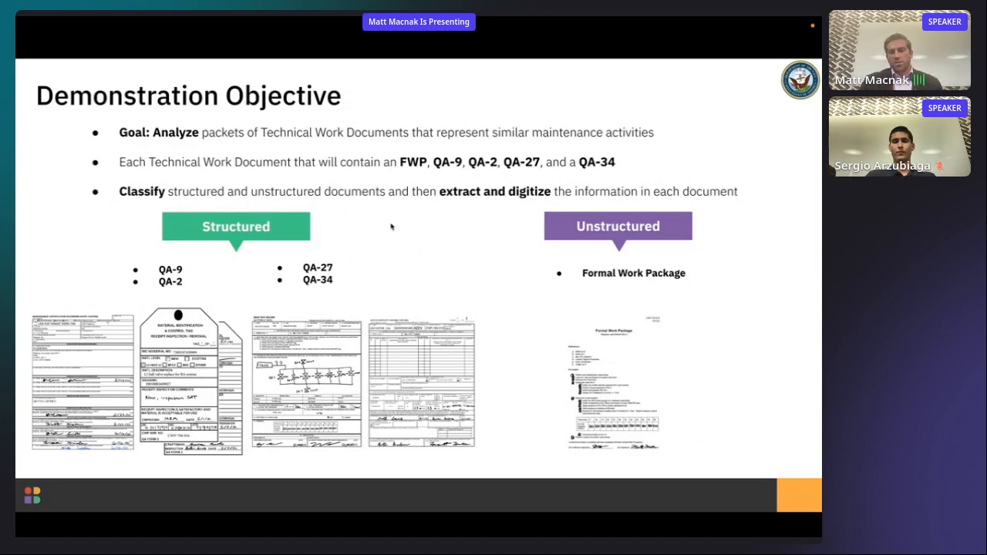
key("right")
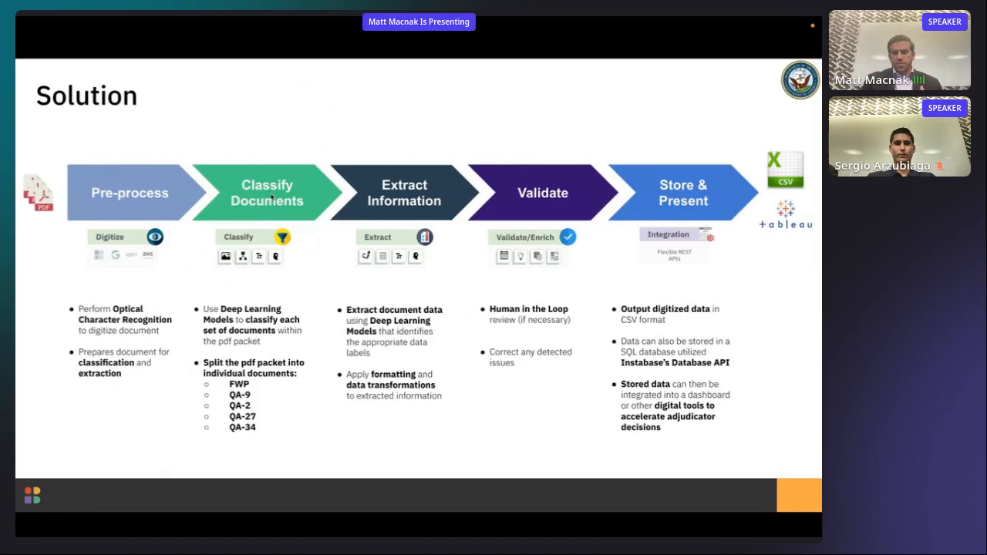
mouse_move(285, 299)
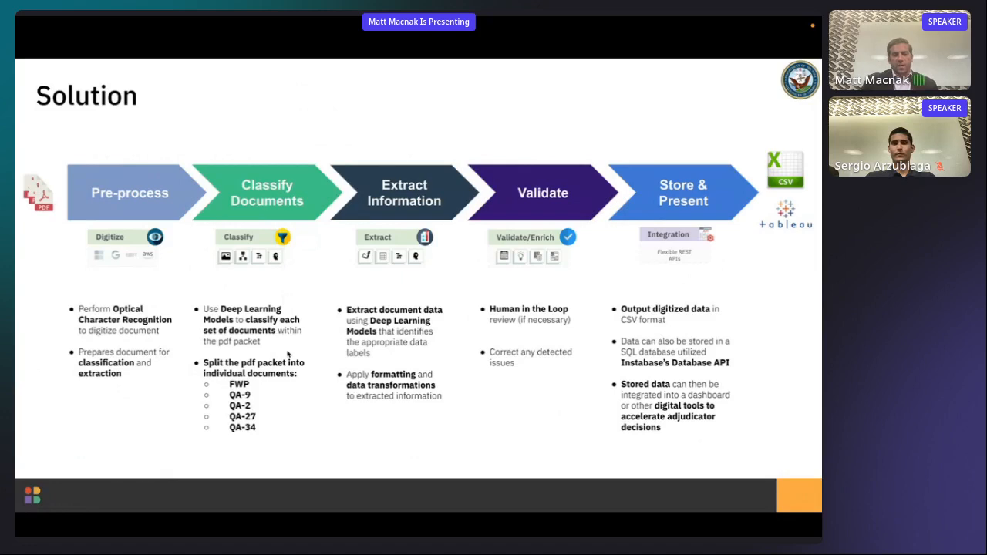
mouse_move(299, 358)
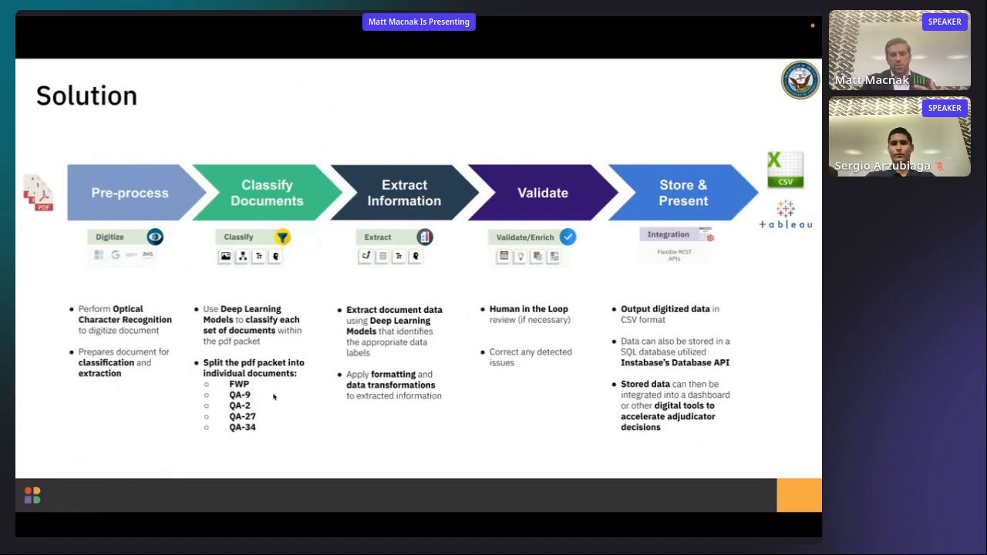
mouse_move(261, 422)
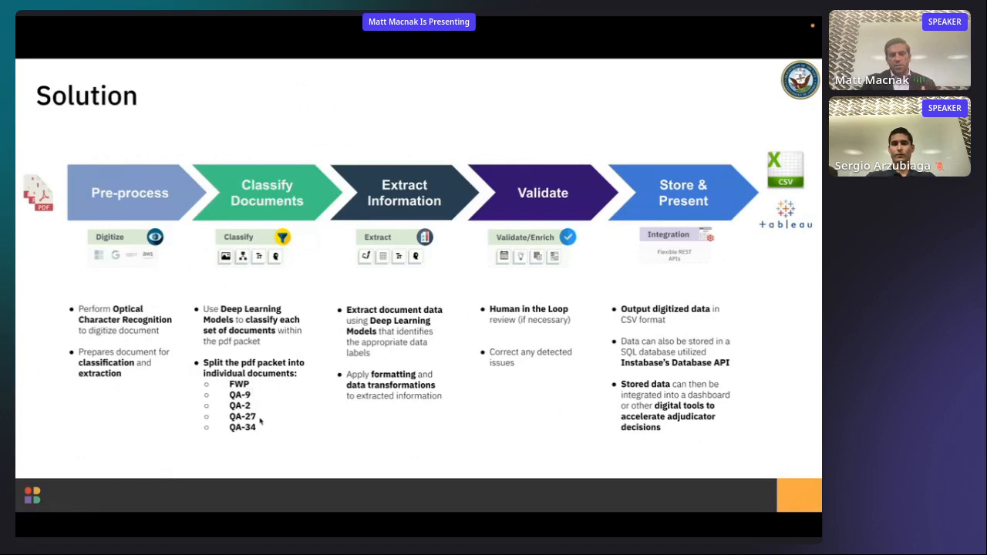
mouse_move(313, 399)
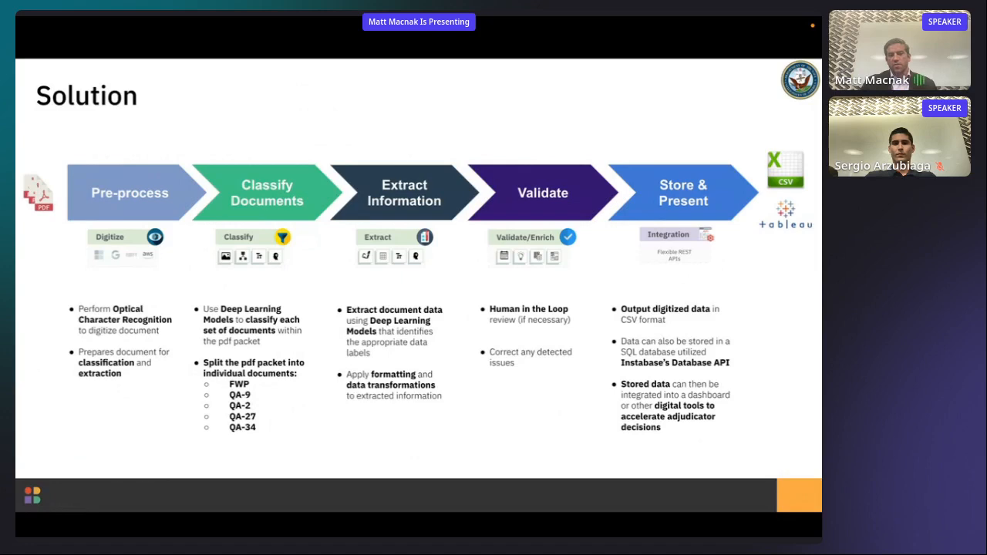
mouse_move(338, 301)
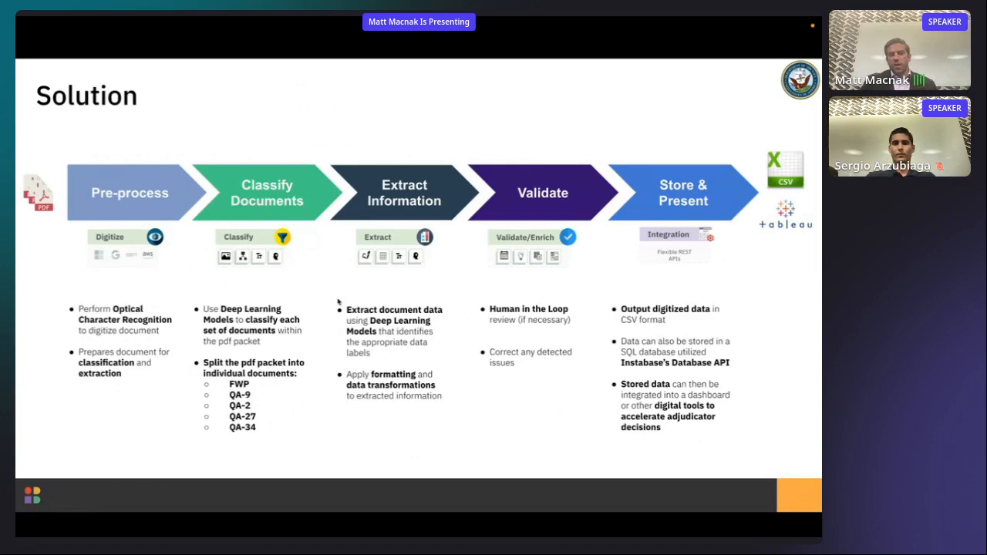
mouse_move(455, 308)
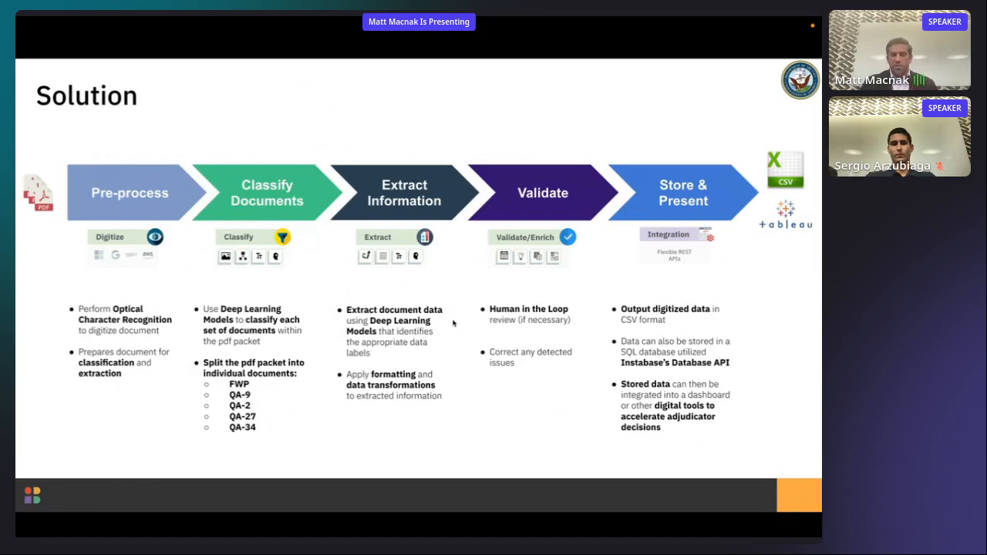
mouse_move(428, 364)
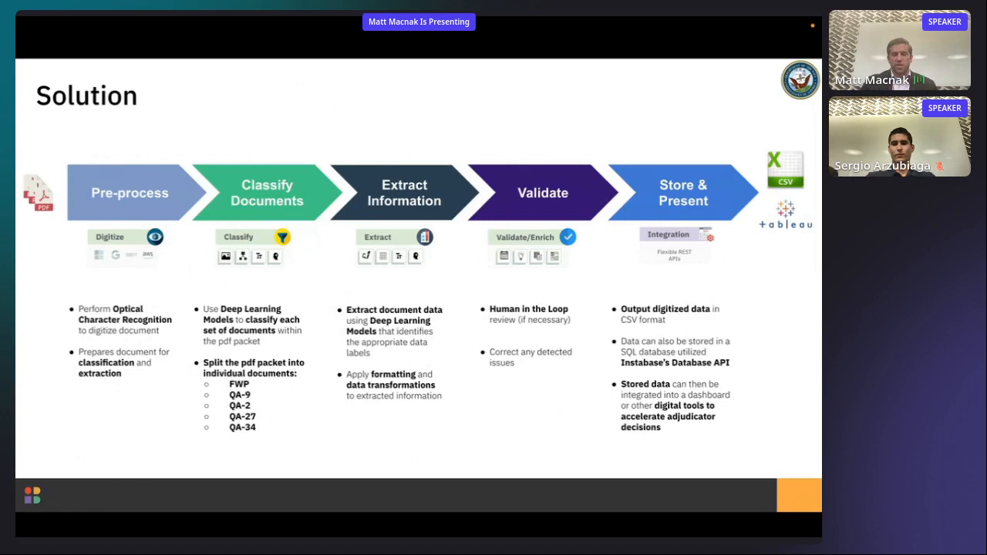
mouse_move(407, 349)
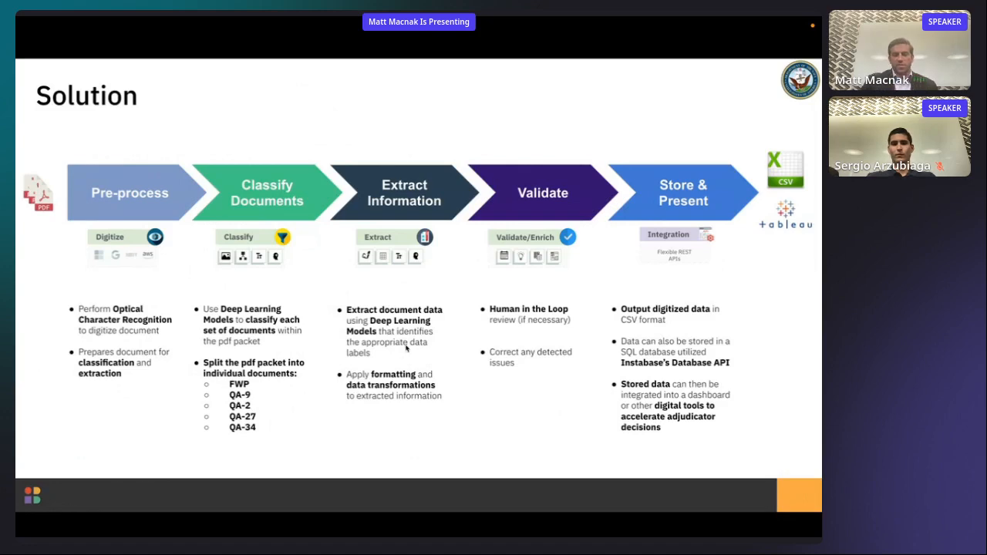
mouse_move(428, 364)
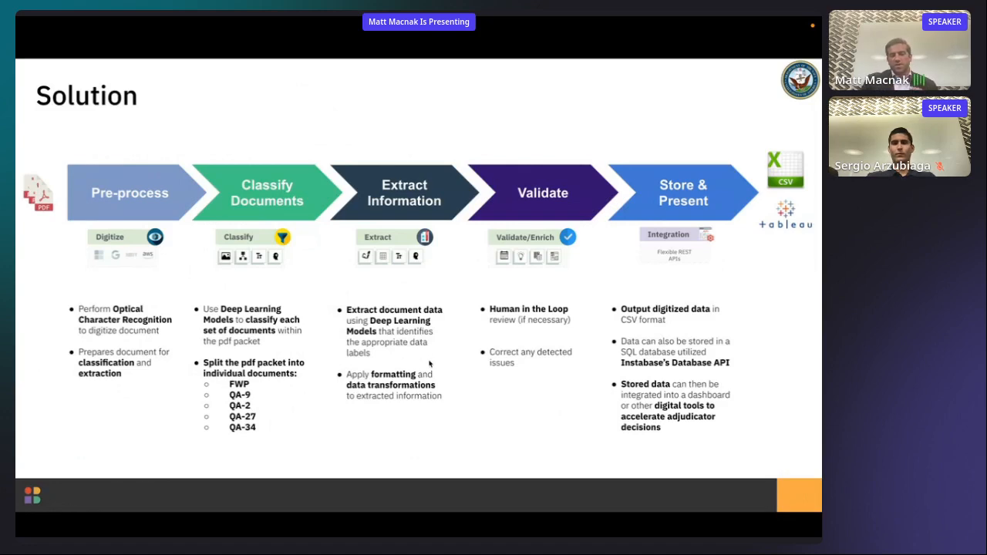
mouse_move(447, 401)
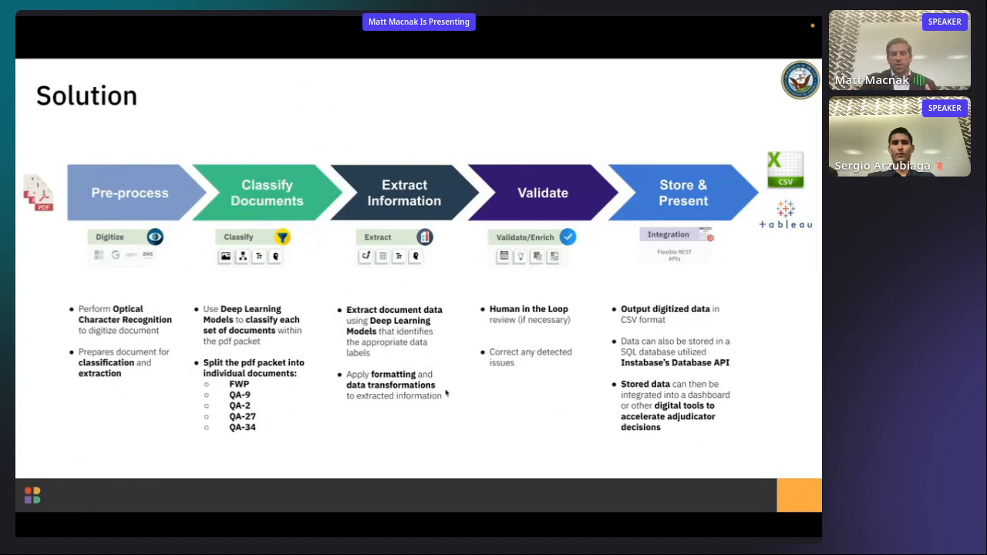
mouse_move(434, 410)
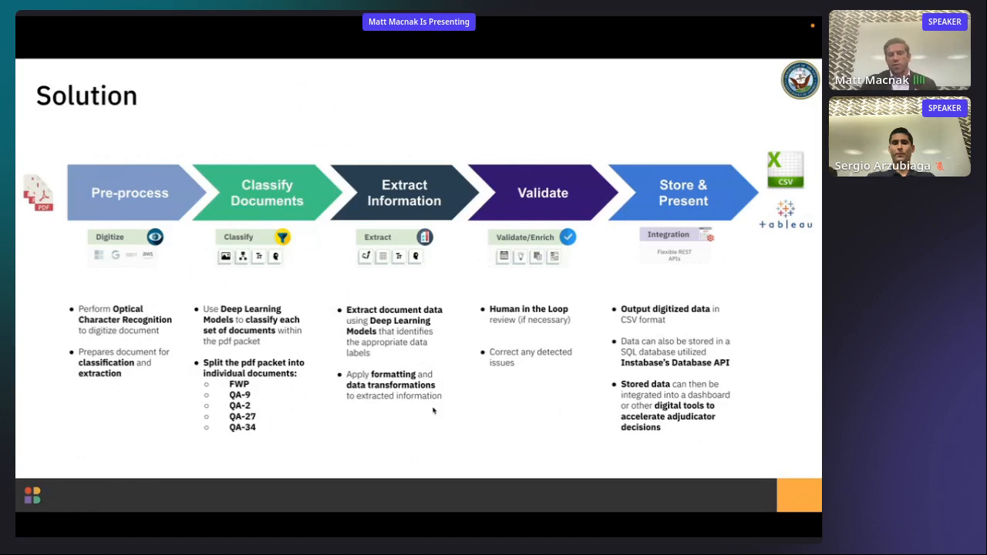
mouse_move(444, 296)
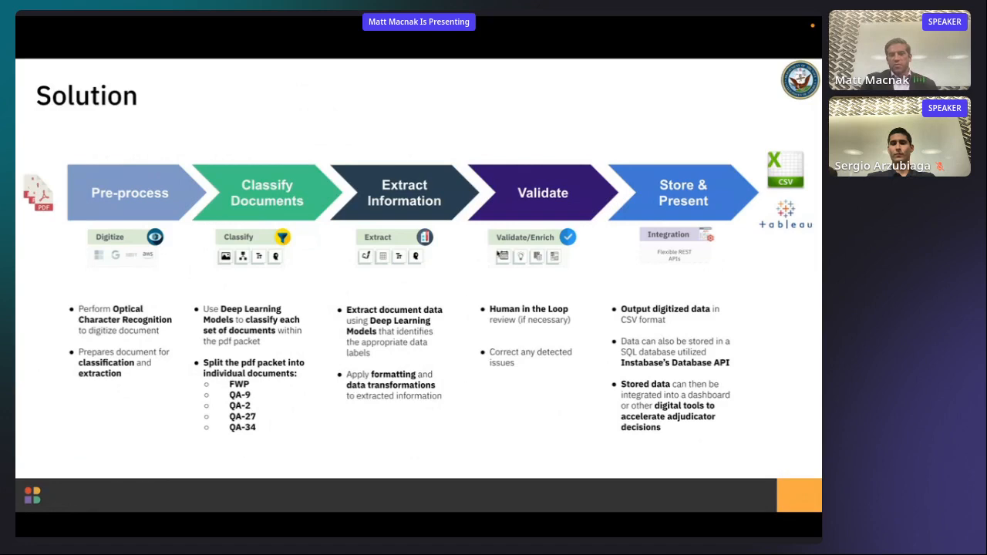
mouse_move(540, 299)
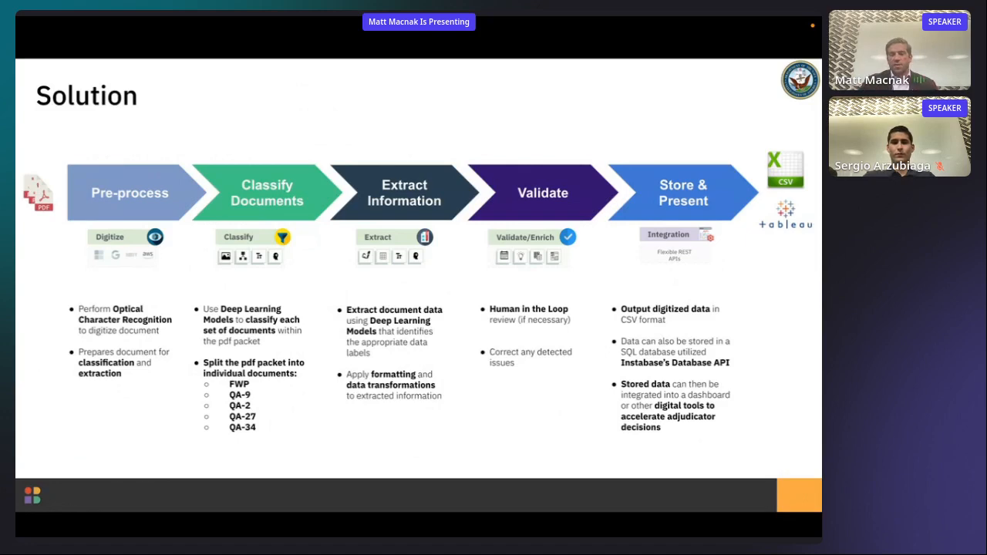
mouse_move(697, 300)
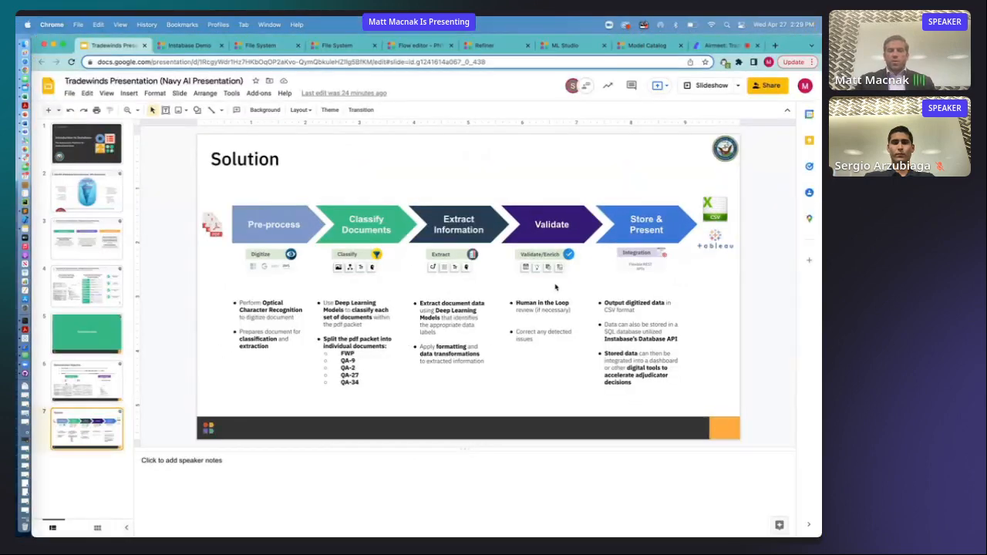
Step: Submit the seven RA work-package PDFs through the NAVSEA Upload Portal, then bring a packet up in Acrobat
left_click(188, 45)
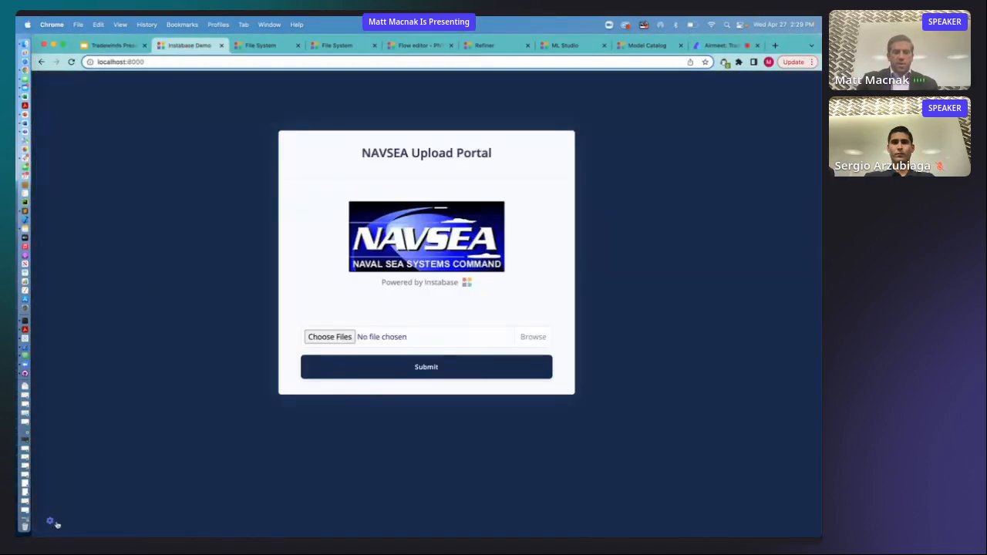
mouse_move(236, 216)
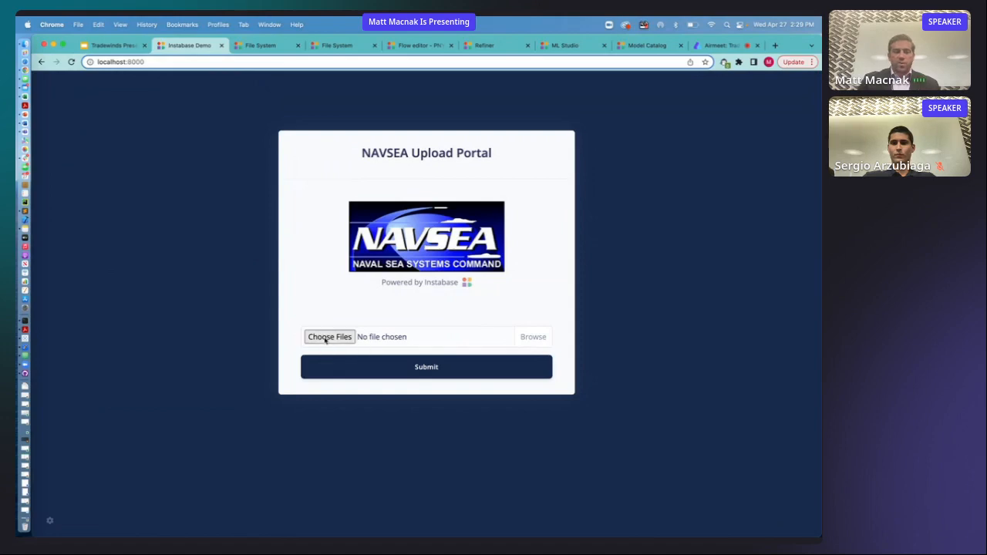
left_click(330, 337)
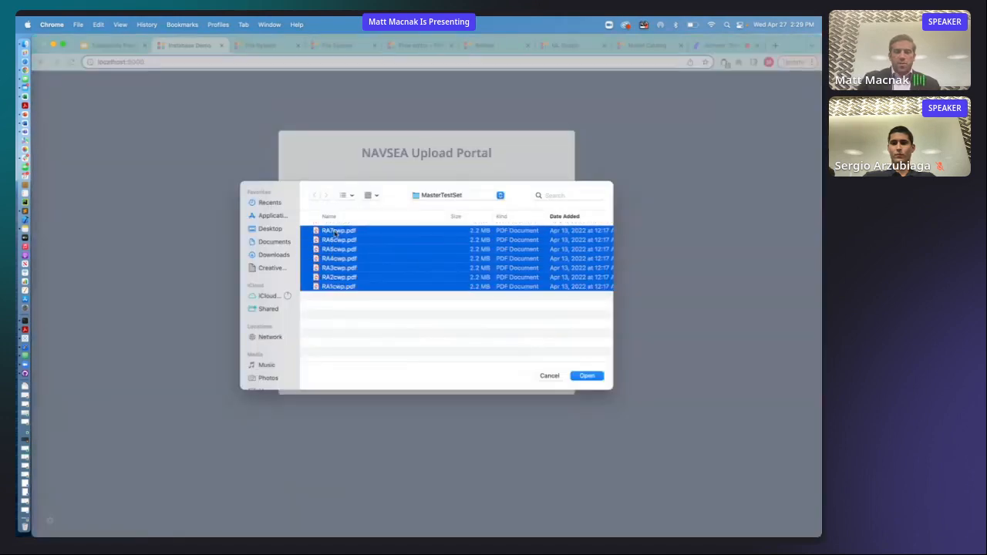
left_click(586, 376)
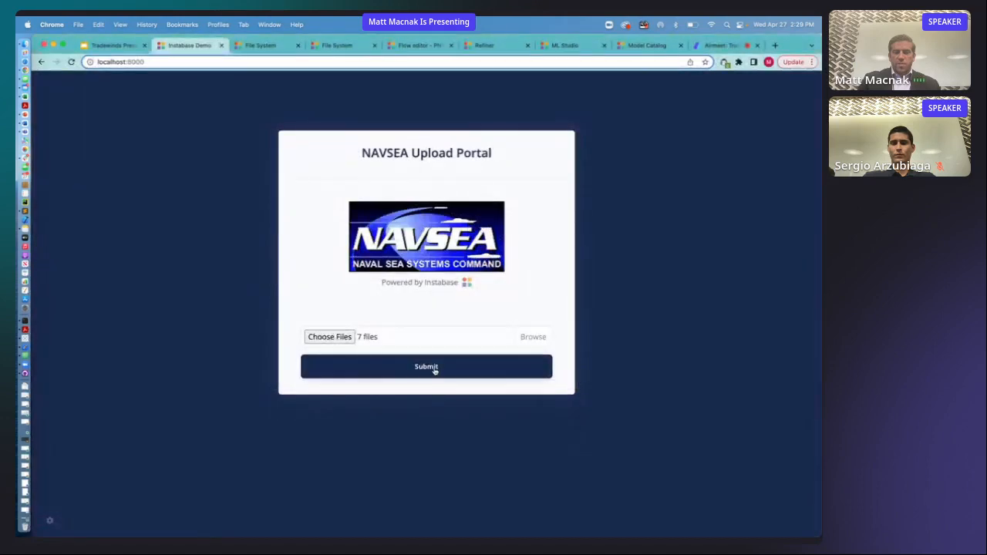
left_click(426, 367)
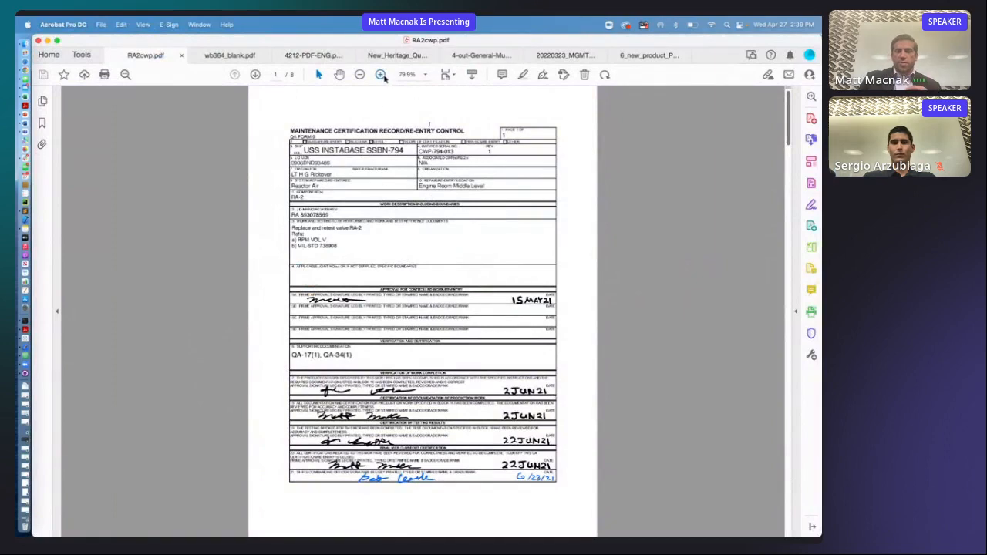
left_click(380, 74)
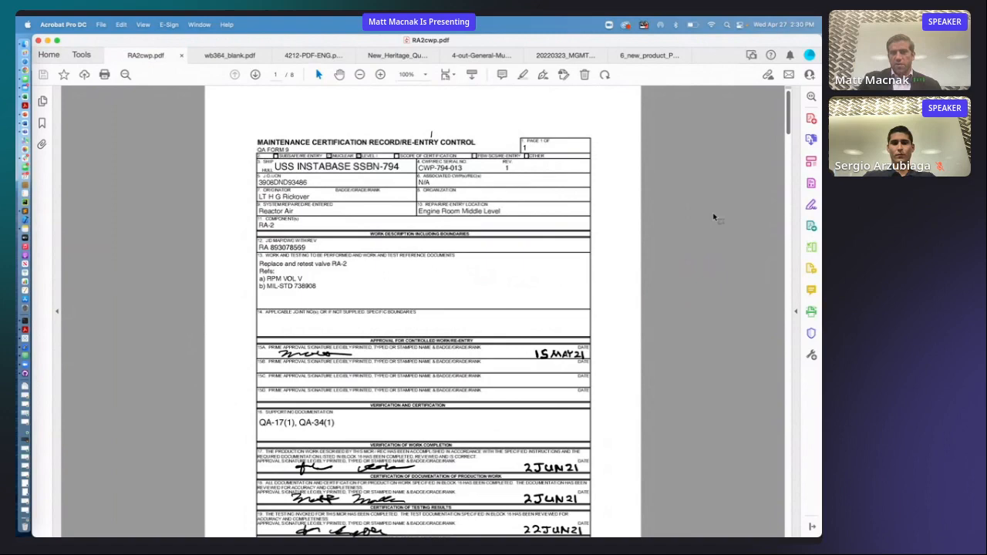
Step: Page down from the certification record to the Formal Work Package procedure and pressure readings
scroll("down", 3)
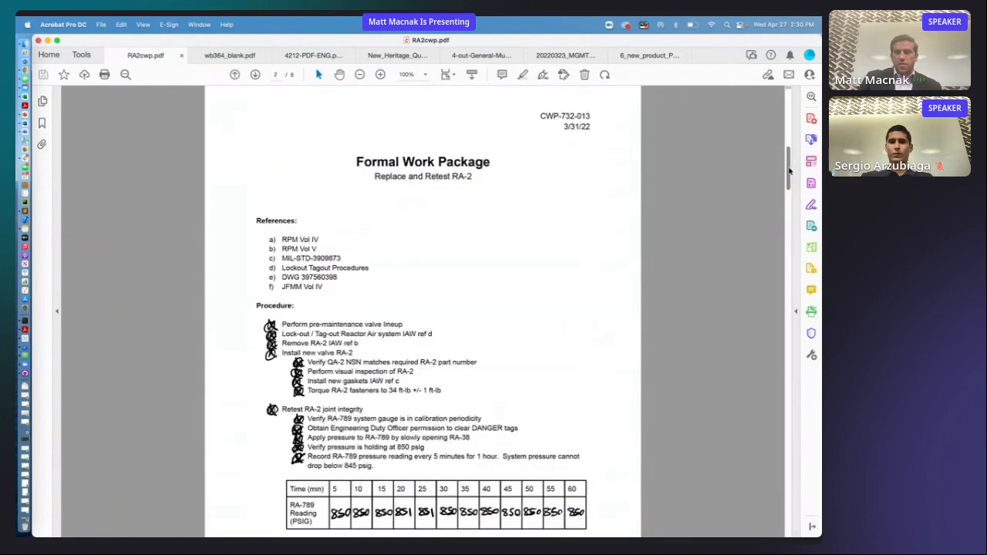
scroll("down", 3)
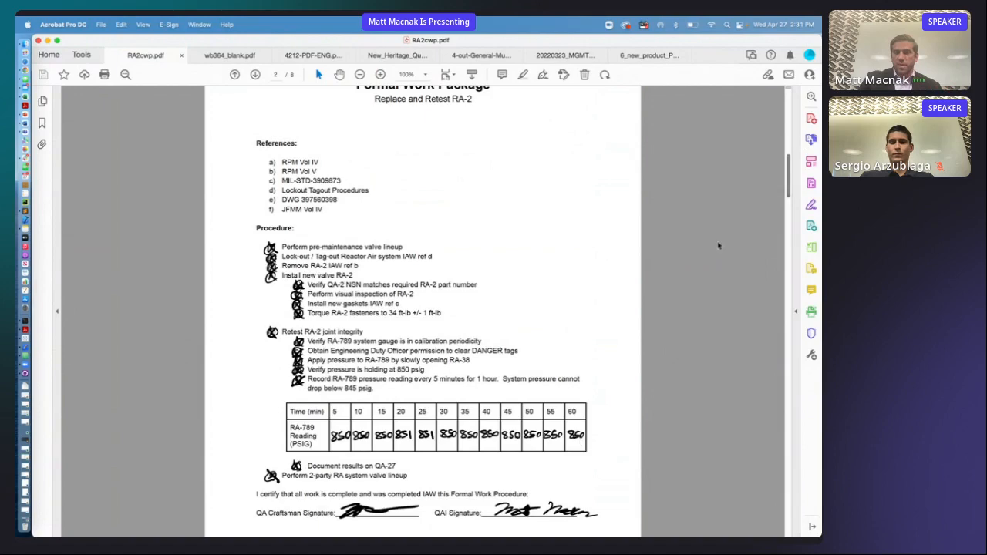
Step: Advance past the Material Identification tag to the Drop Test Record with its valve diagram
left_click(255, 74)
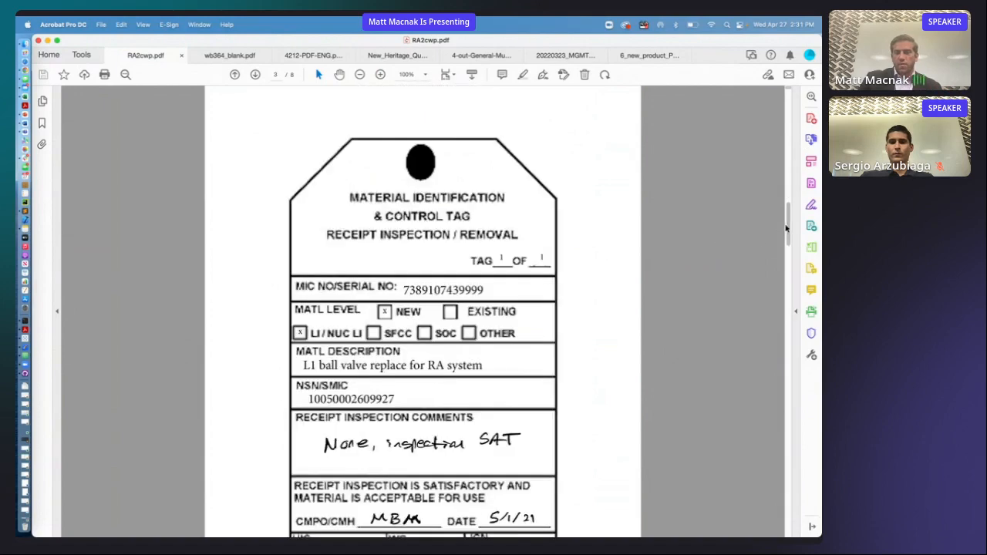
scroll("down", 3)
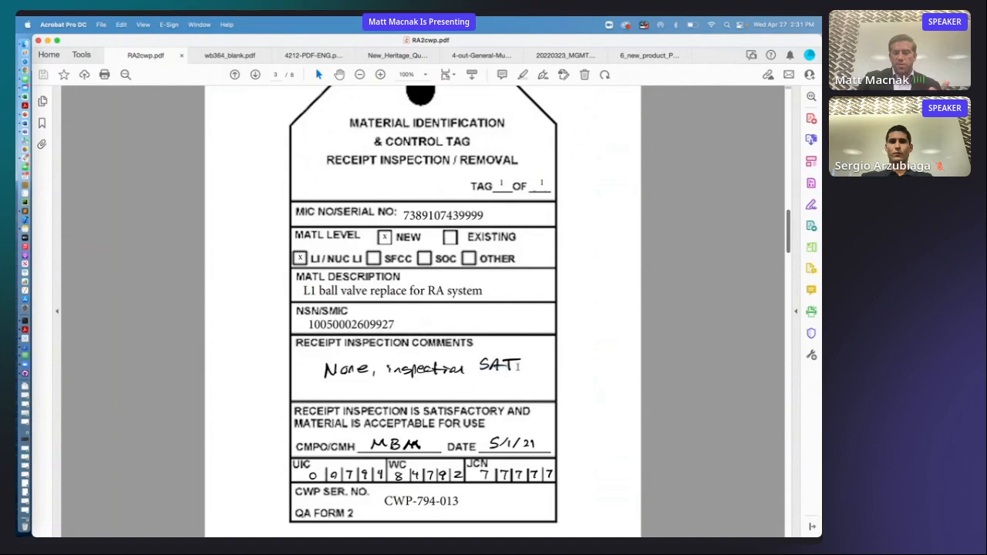
left_click(256, 74)
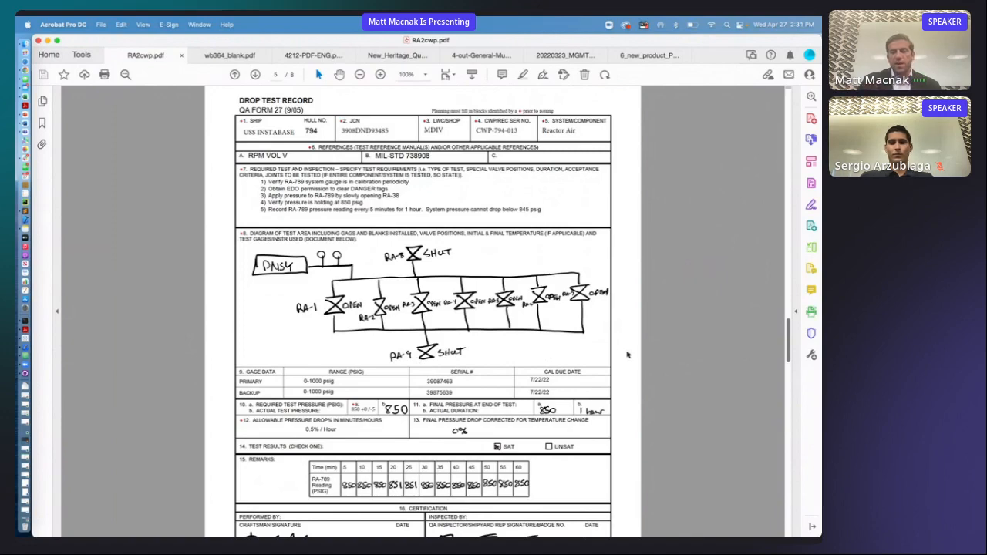
mouse_move(708, 380)
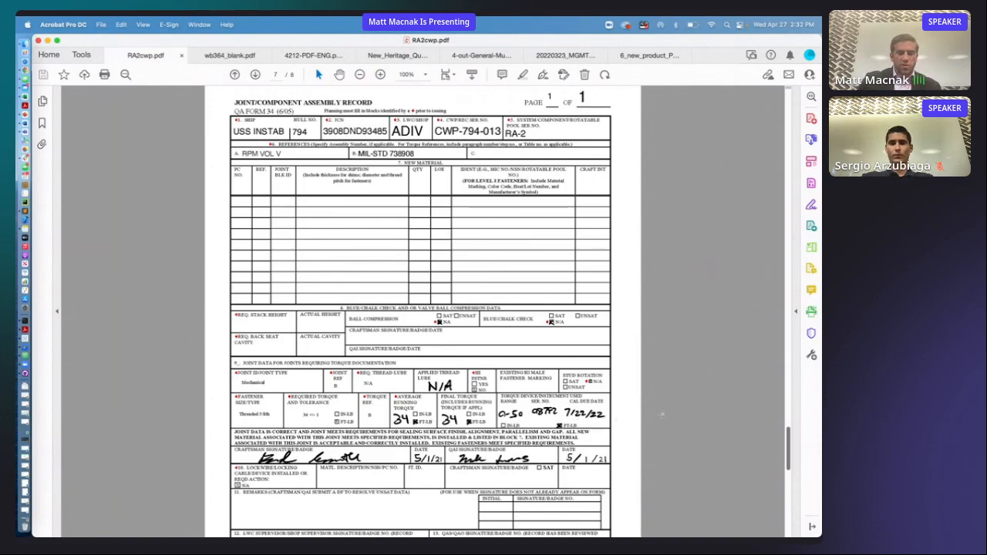
Step: Scroll down to the Joint/Component Assembly Record at the end of the packet
scroll("down", 3)
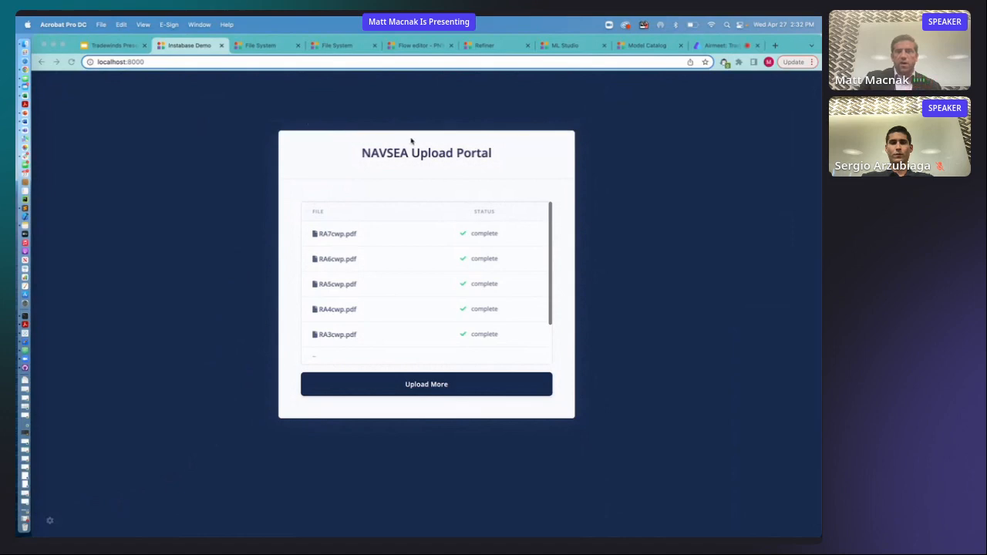
Step: Open batch.ibflowresults from the run's out folder in Flow Review
left_click(259, 45)
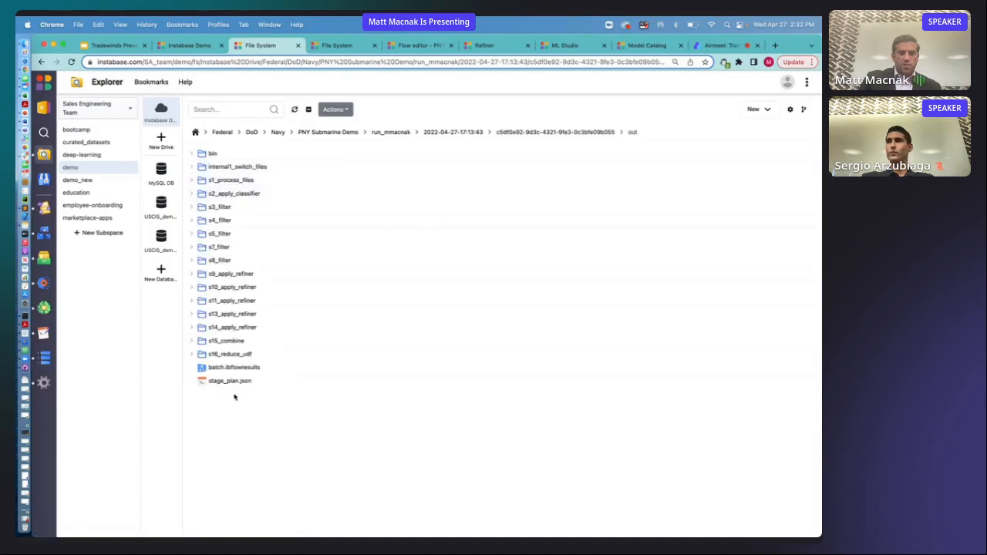
left_click(234, 367)
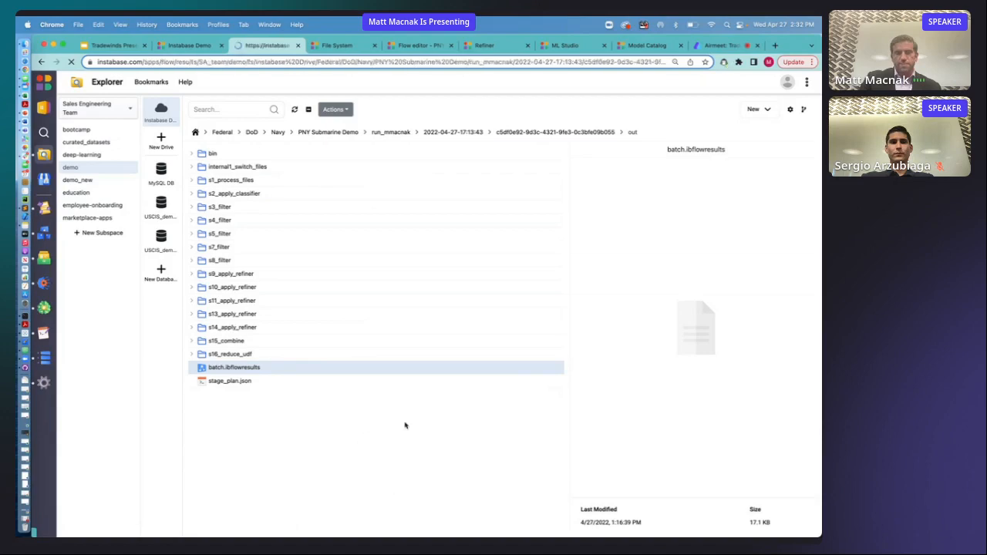
double_click(234, 368)
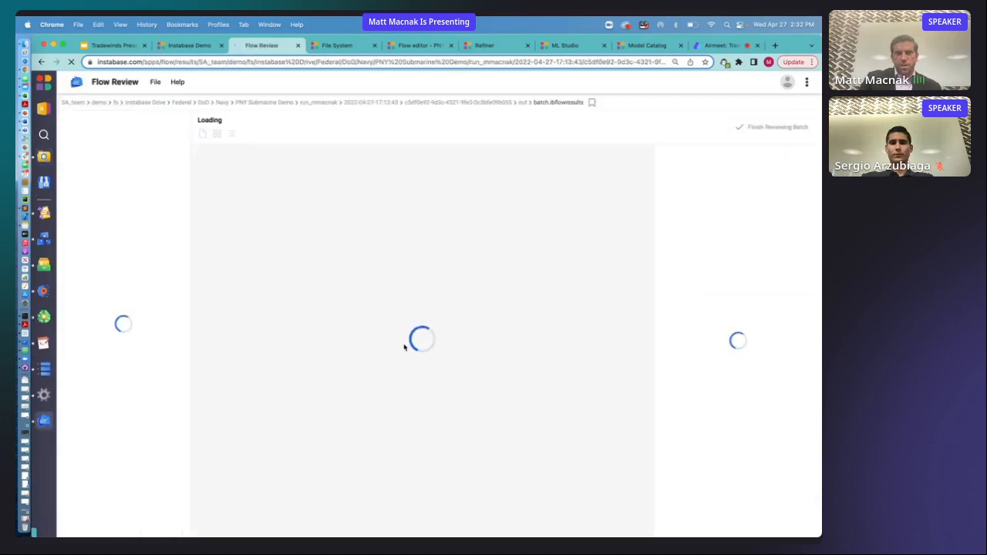
mouse_move(252, 256)
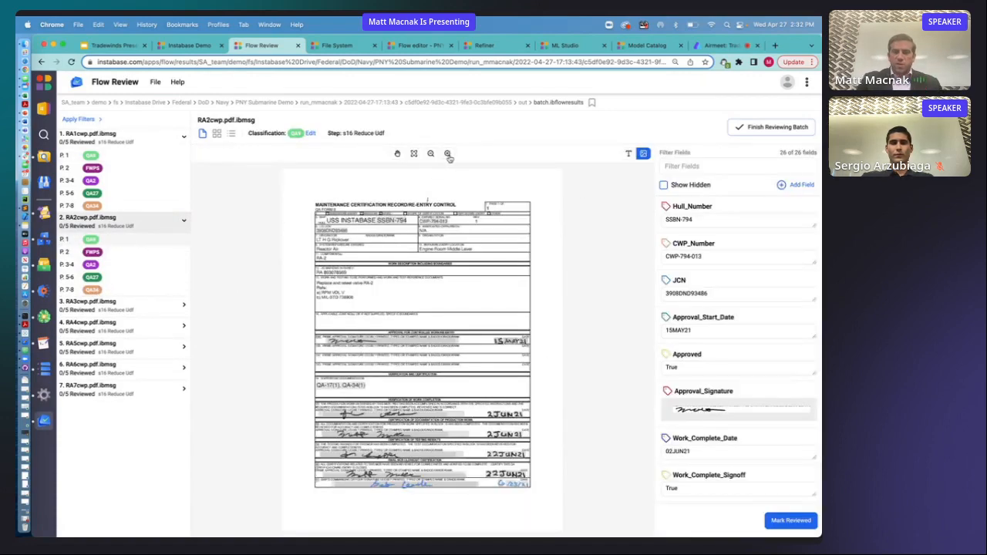
Step: Review the certification record's extracted fields down to CWPElapsedDays and Closeout_Date, then load the next record
left_click(448, 155)
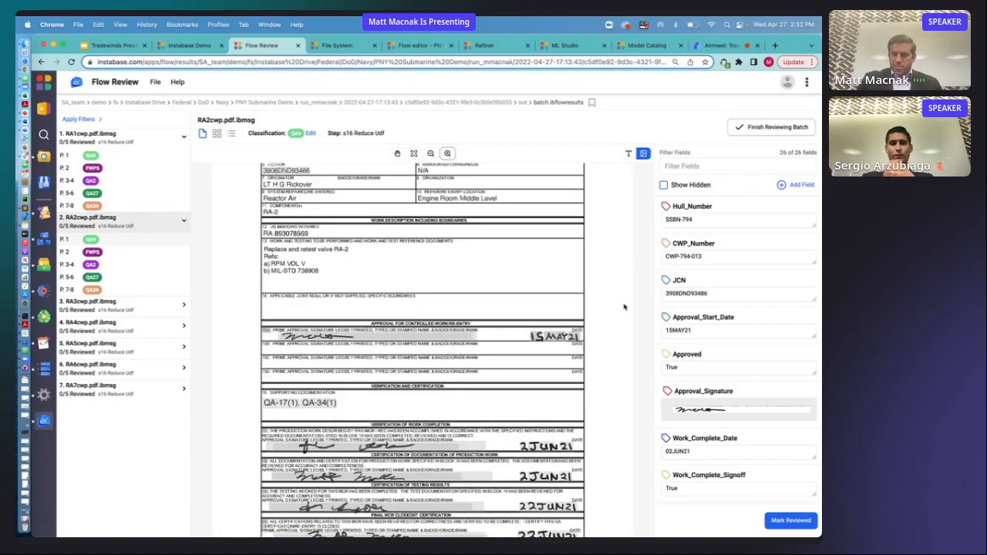
mouse_move(626, 284)
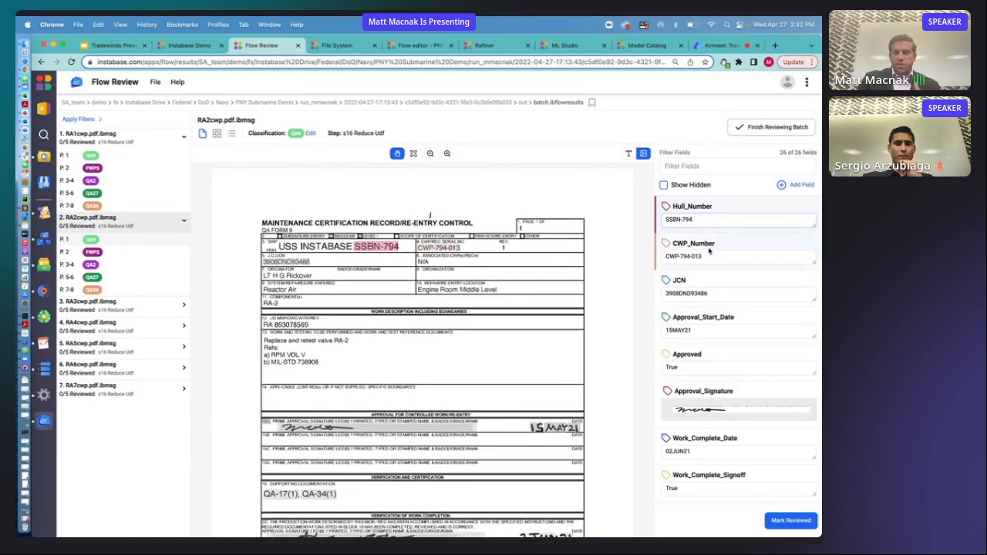
left_click(737, 294)
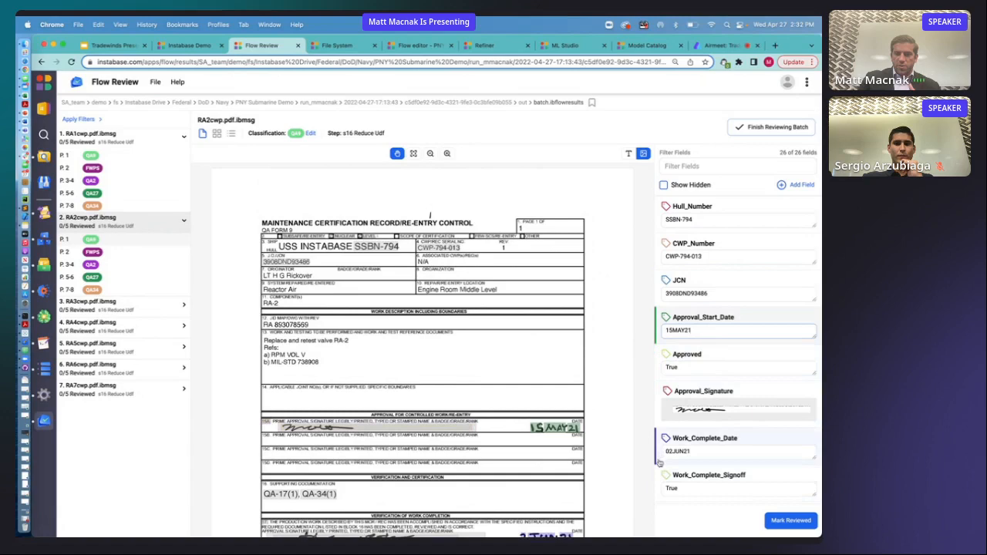
scroll("down", 3)
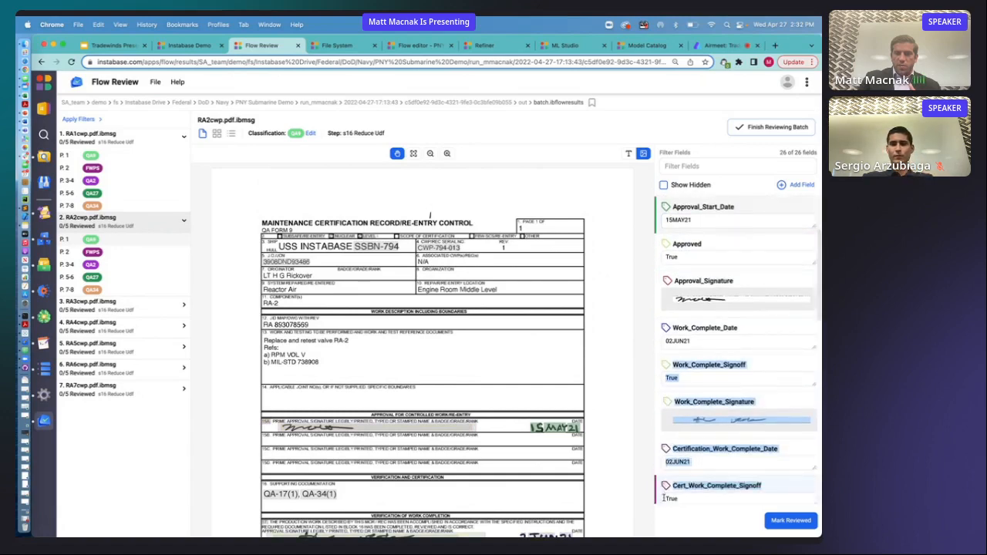
scroll("down", 3)
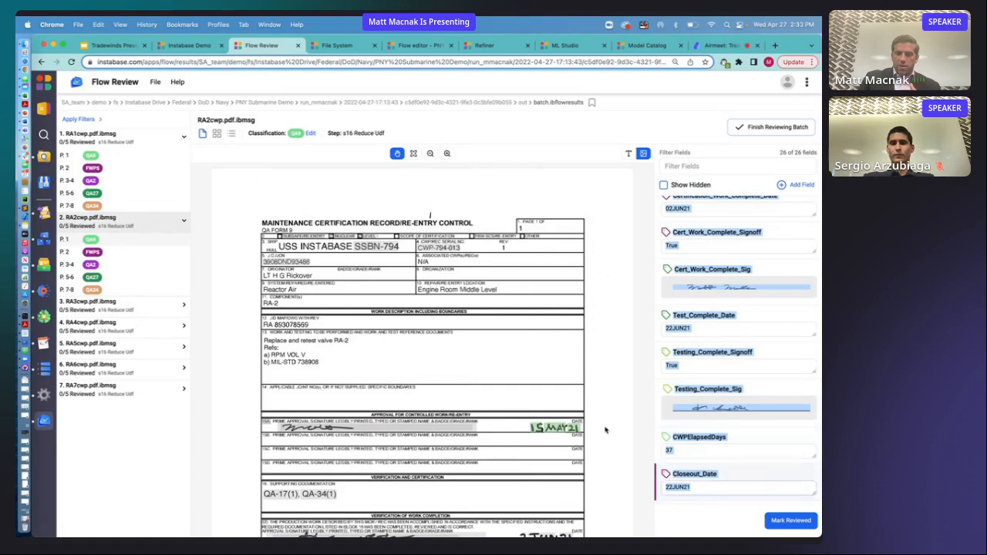
scroll("down", 3)
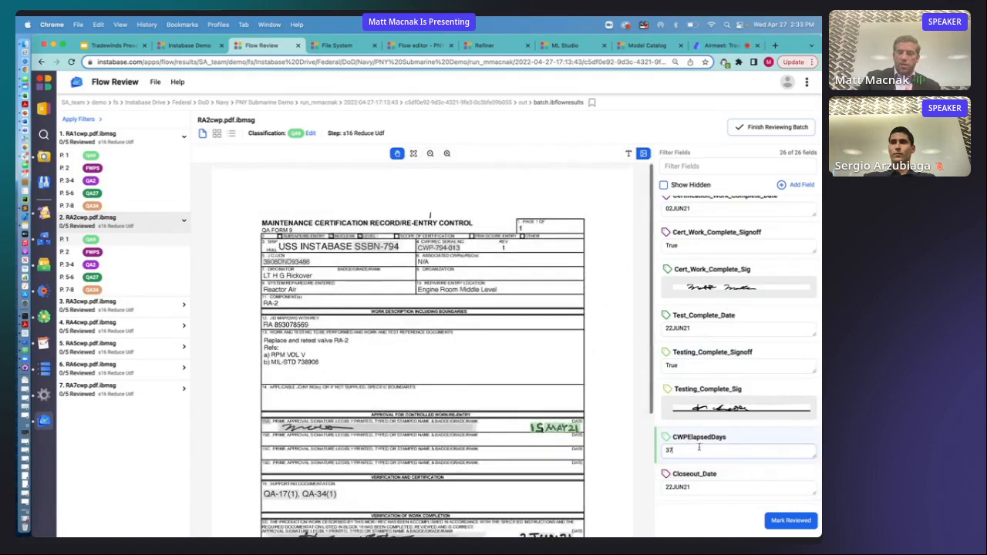
scroll("down", 3)
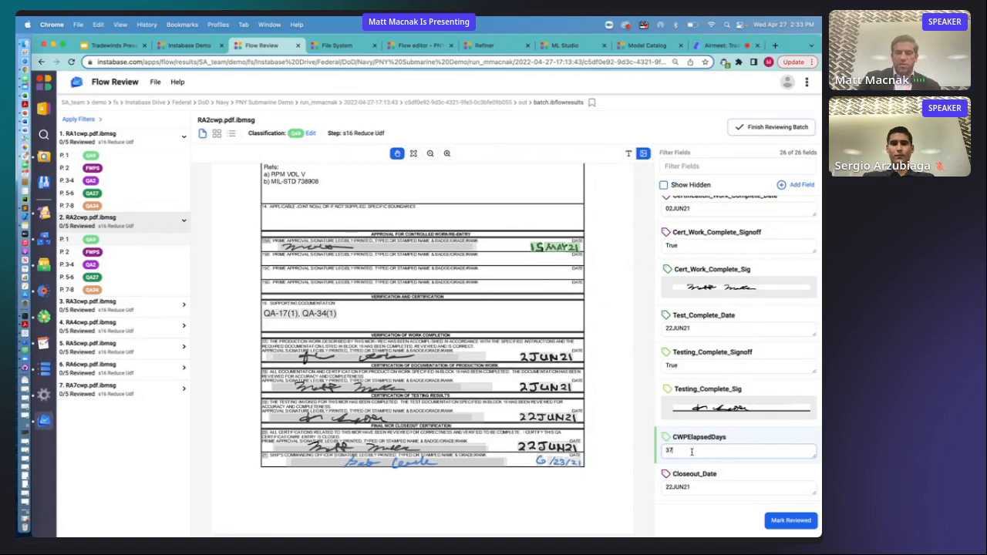
scroll("down", 3)
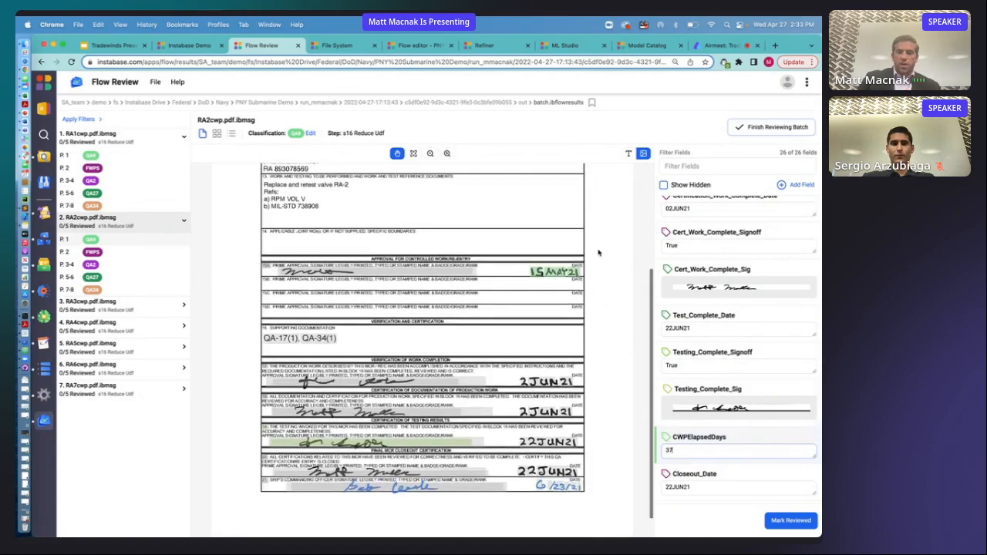
left_click(737, 450)
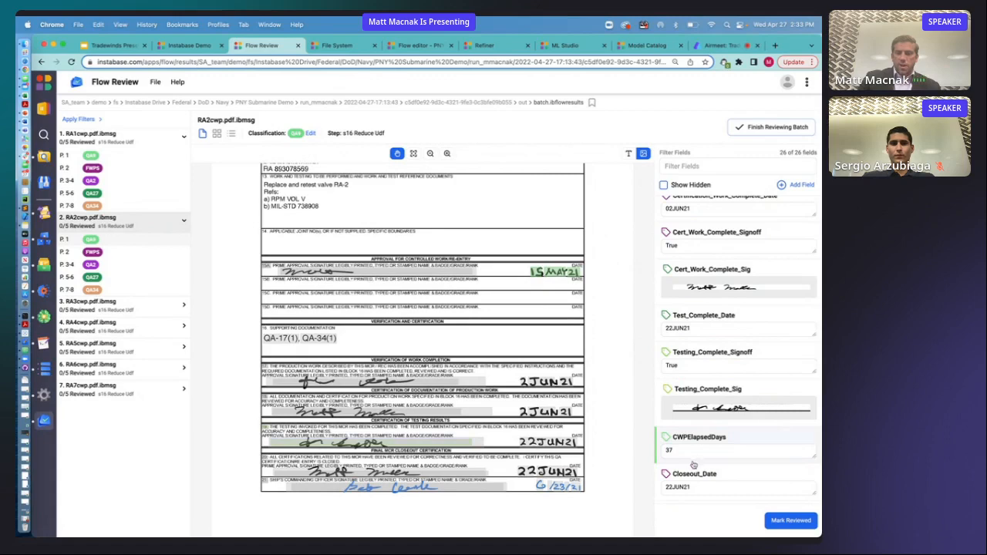
mouse_move(250, 305)
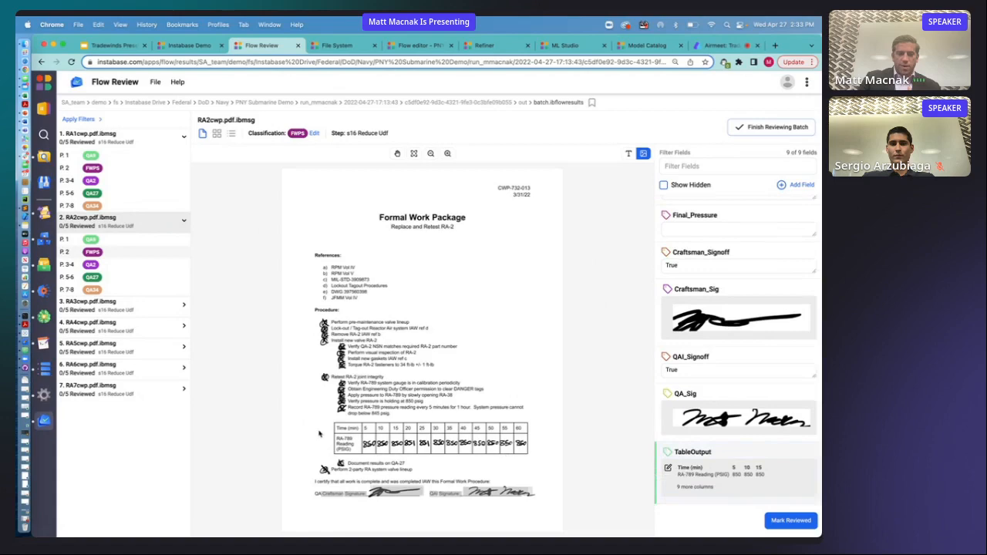
mouse_move(638, 465)
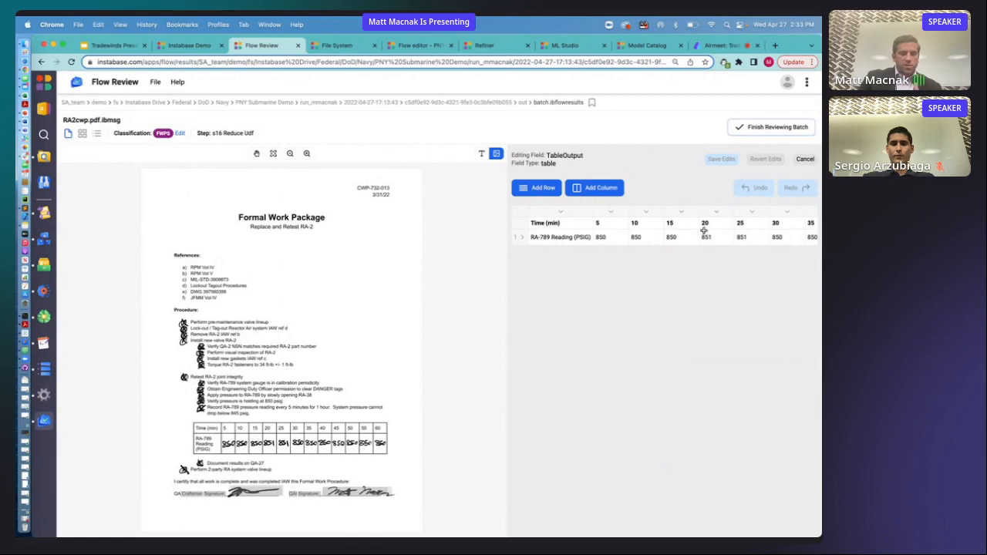
Step: Correct a reading in the extracted pressure-readings table to 93483
left_click(682, 237)
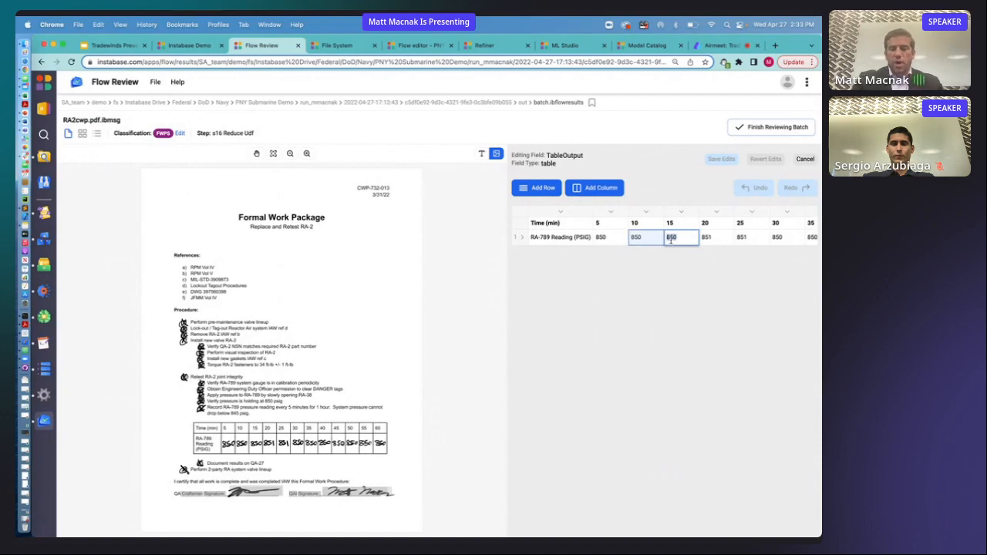
type("93483")
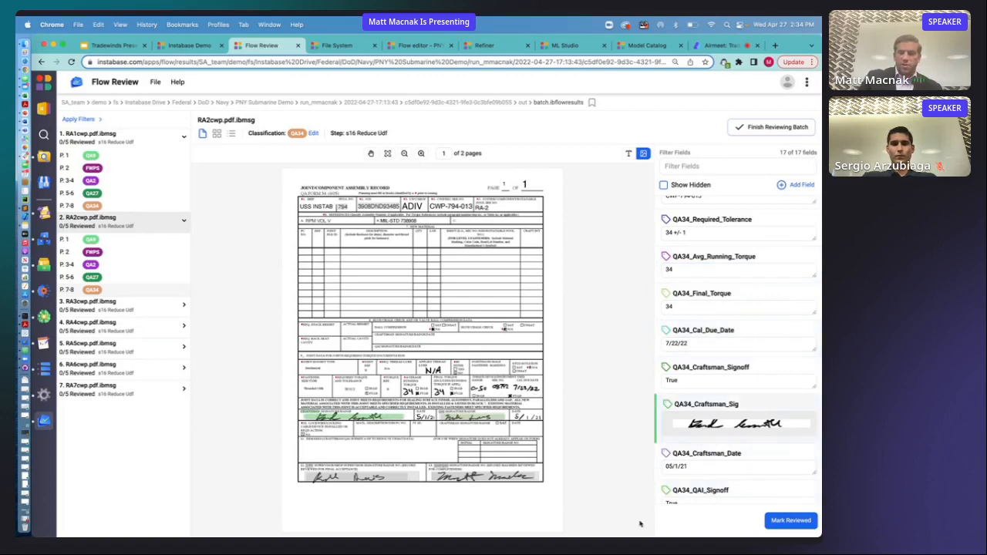
scroll("down", 3)
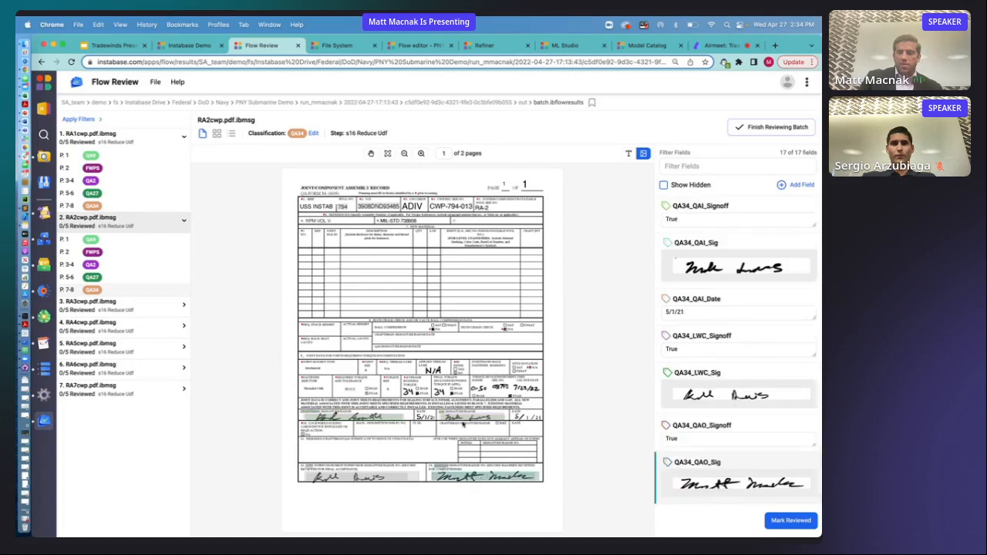
mouse_move(605, 398)
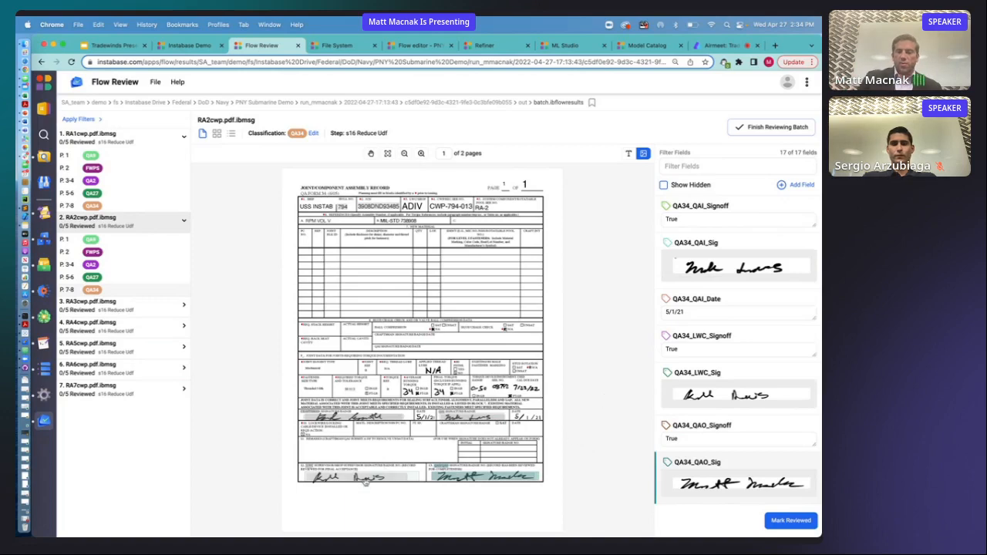
mouse_move(602, 393)
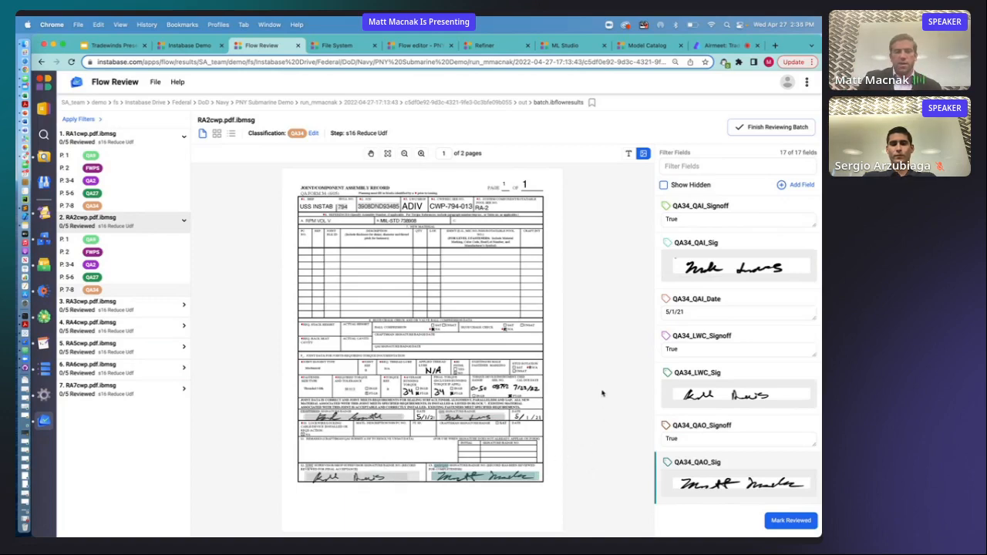
mouse_move(278, 232)
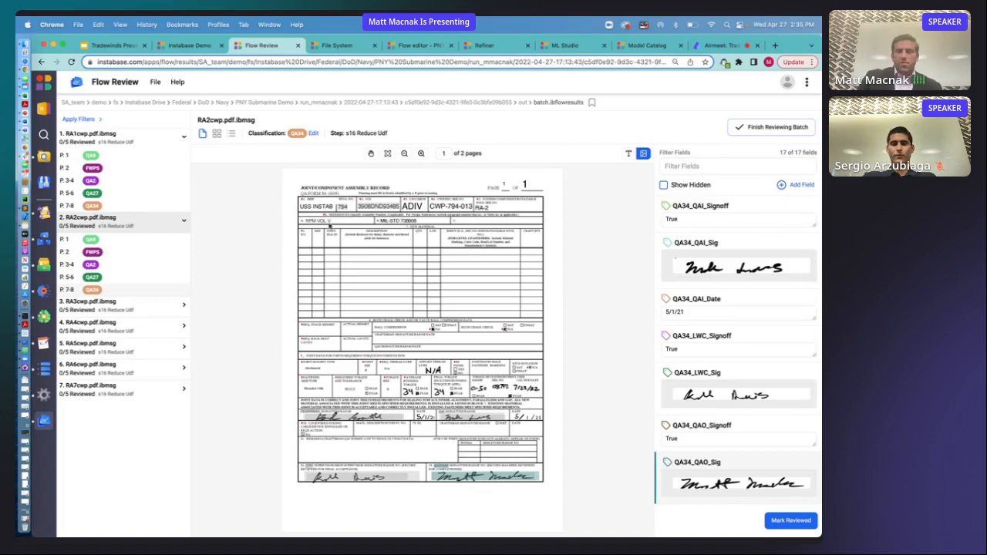
mouse_move(562, 299)
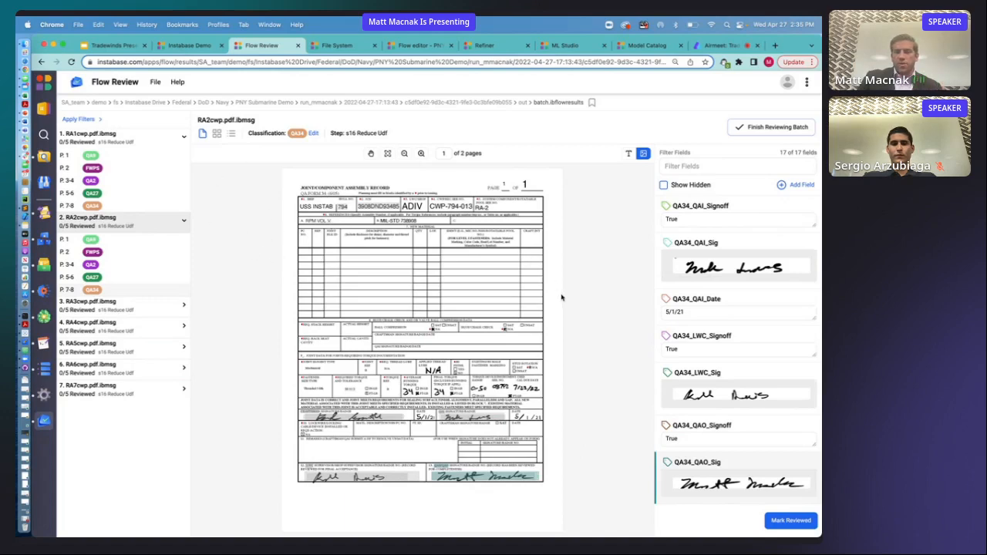
Step: Open the run's output.csv sheet and check the Hull_Number and D3_Signoff values in row 2
left_click(336, 45)
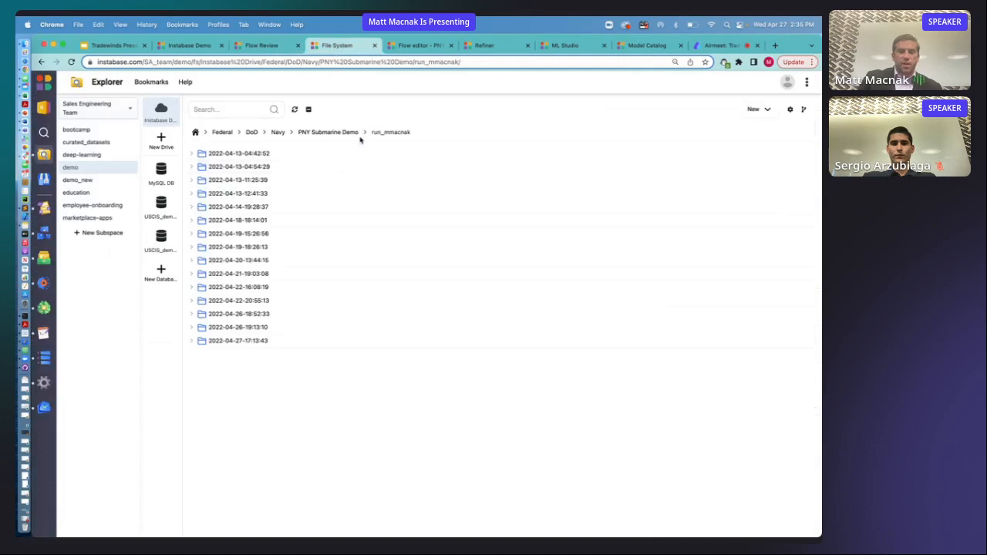
left_click(238, 341)
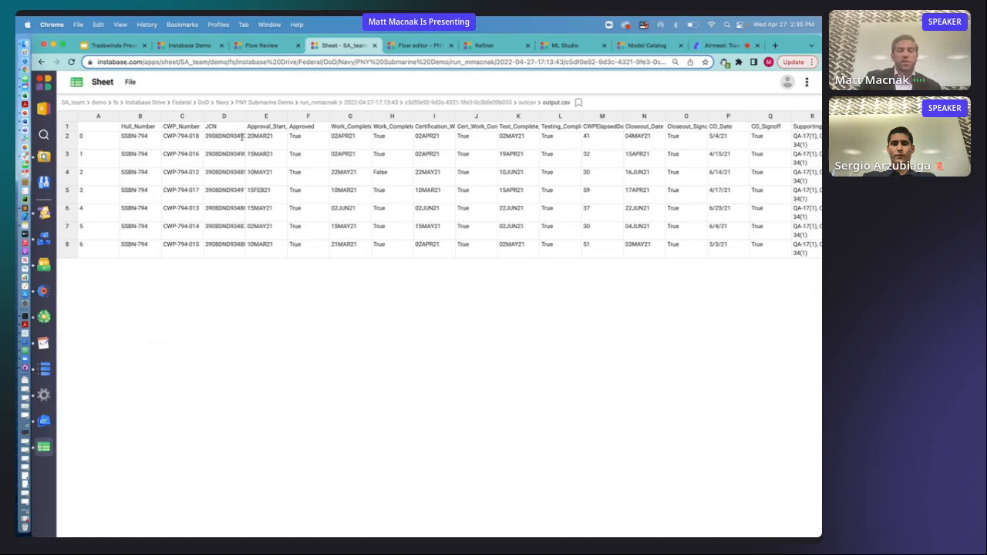
left_click(139, 136)
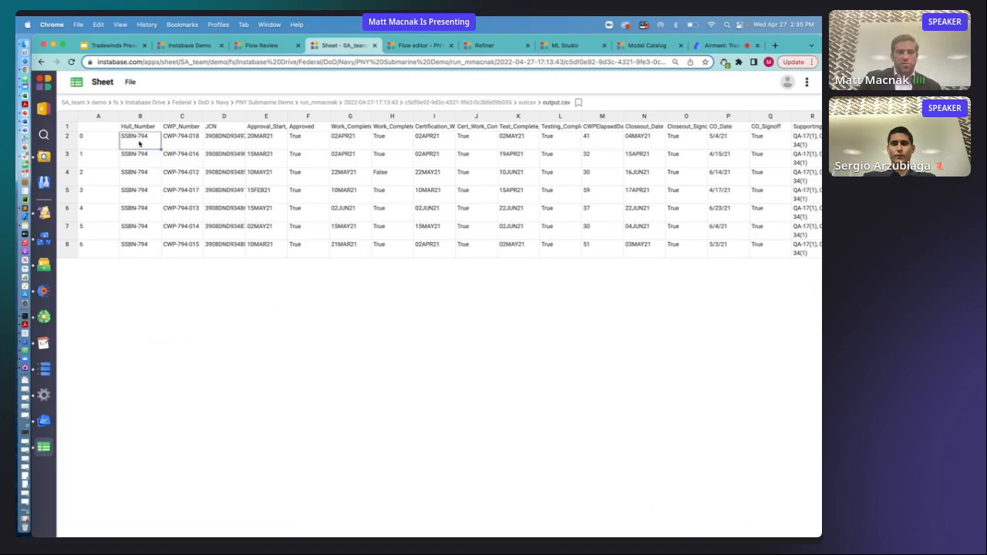
left_click(265, 136)
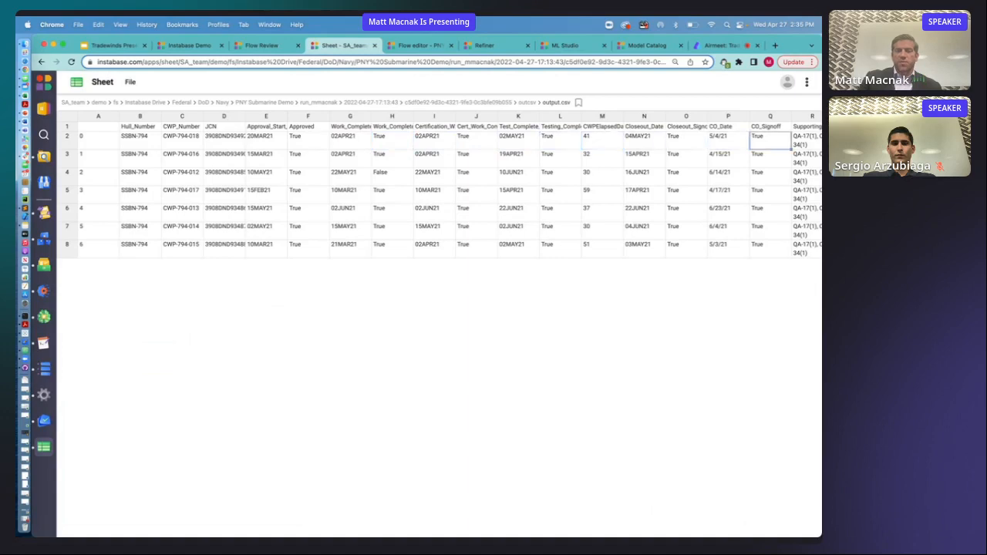
Step: Scan across the extracted work-package columns, then bring up the sheet's Open / Save / Download choices
scroll("right", 3)
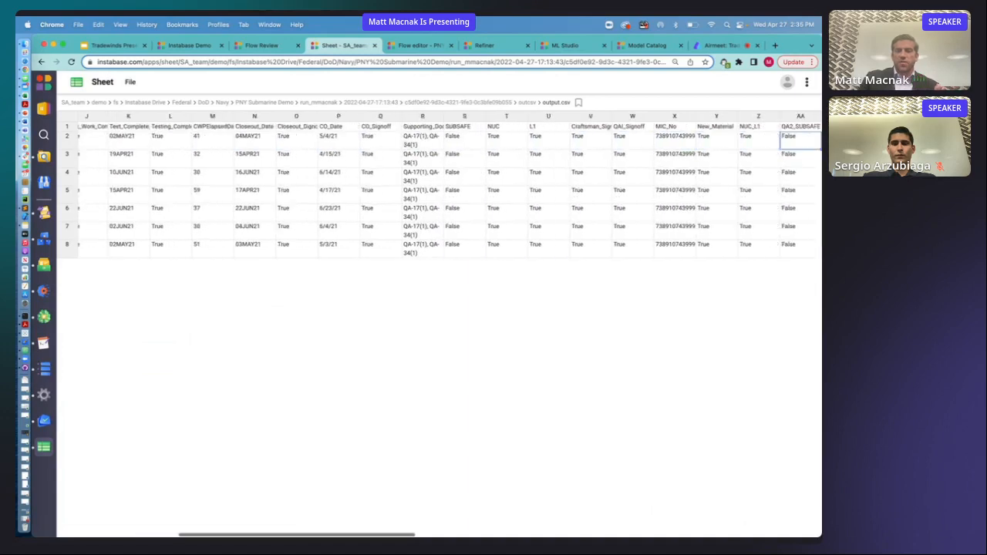
scroll("right", 3)
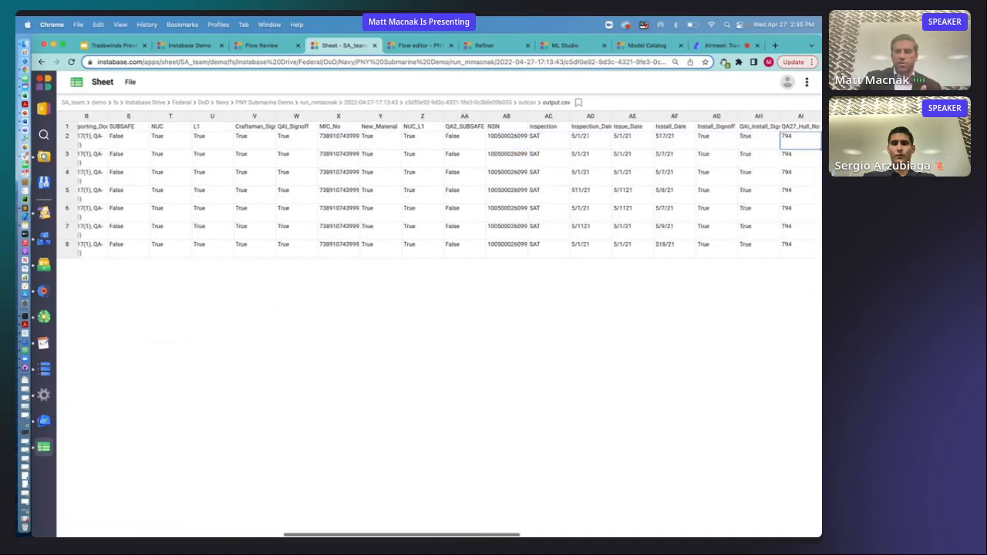
scroll("right", 3)
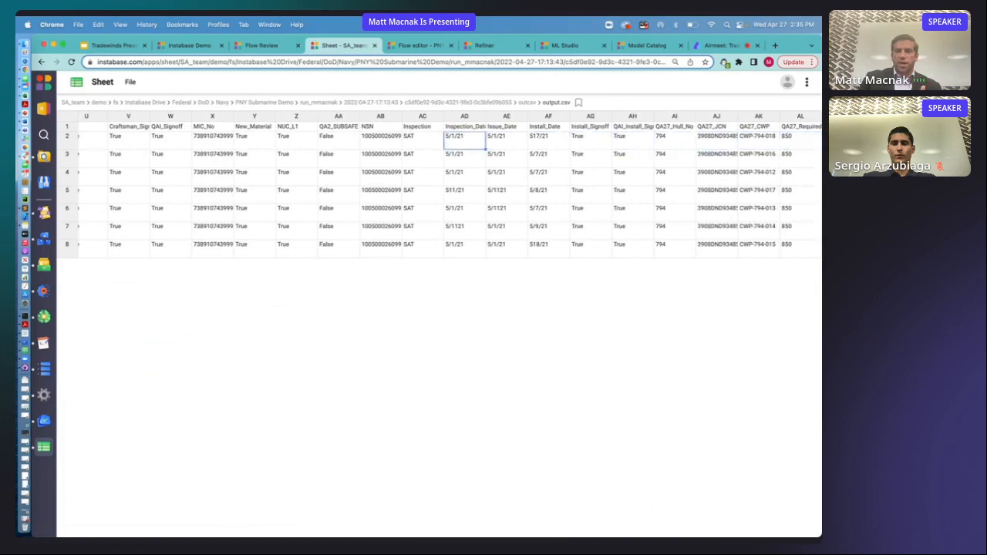
scroll("left", 3)
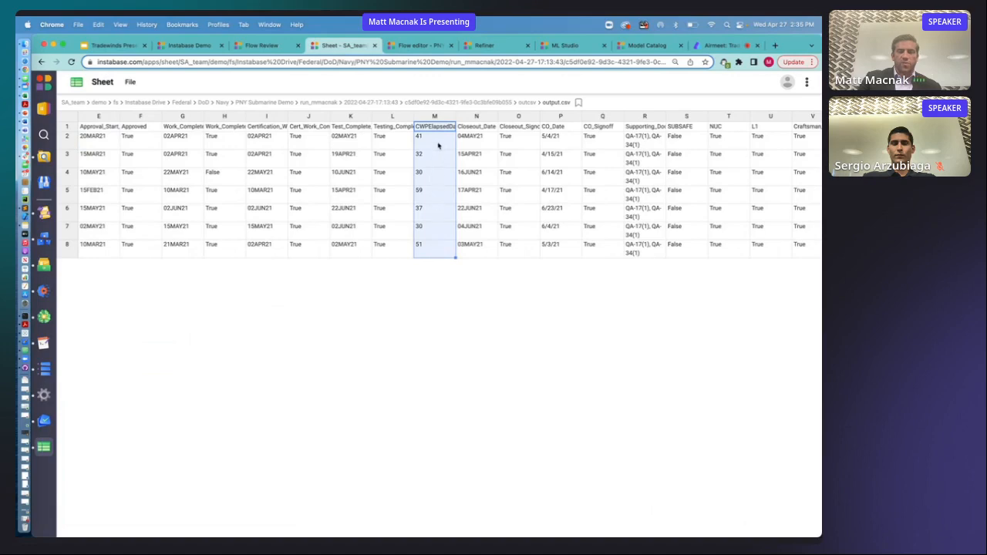
mouse_move(423, 266)
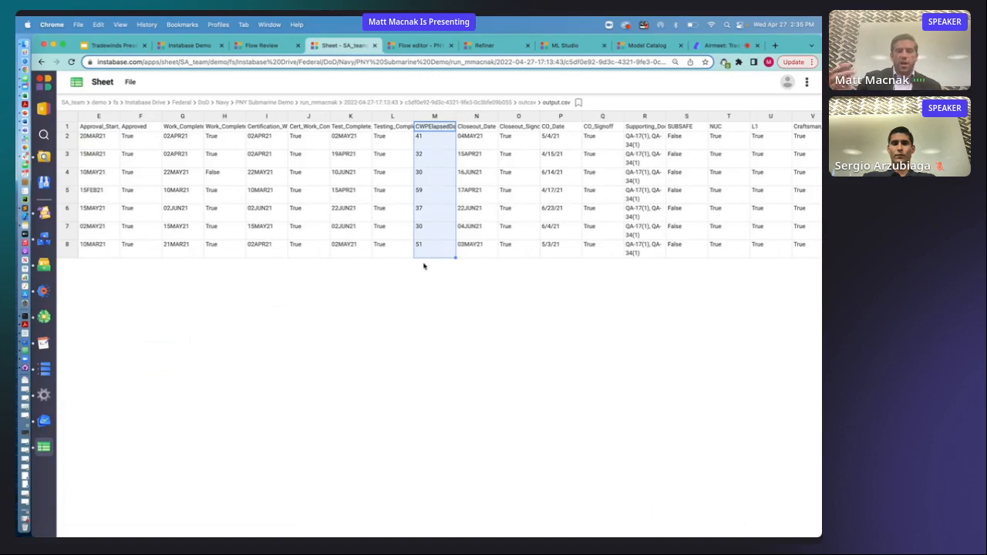
left_click(140, 136)
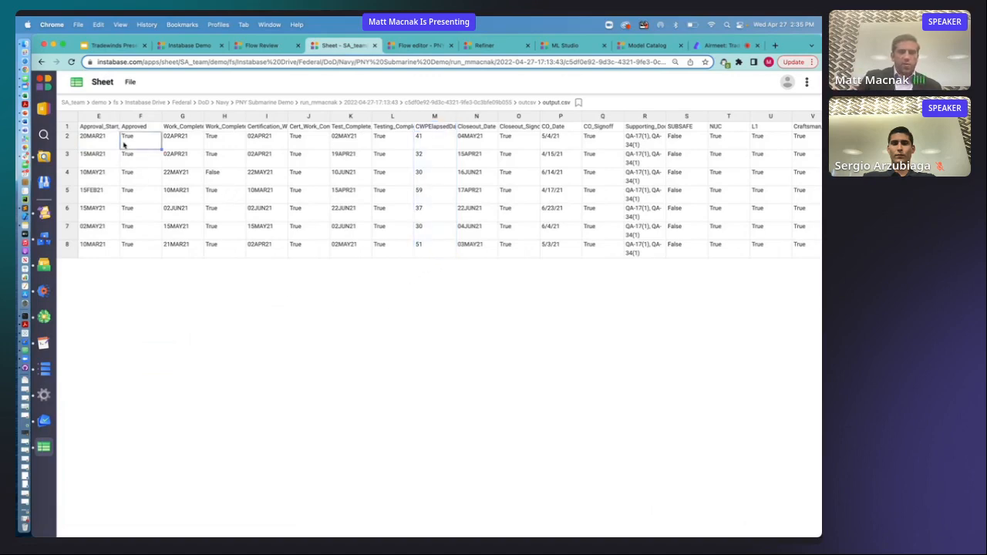
scroll("left", 3)
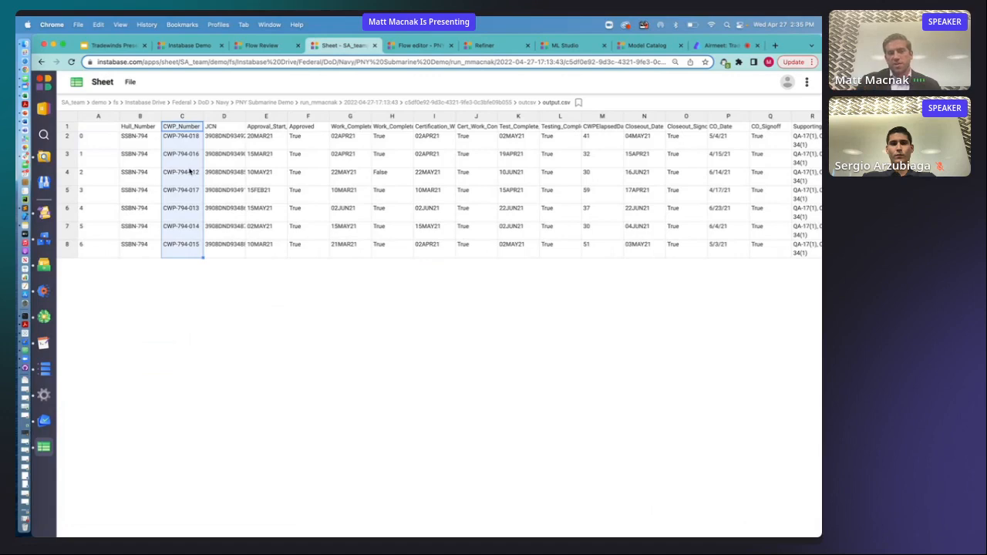
left_click(130, 82)
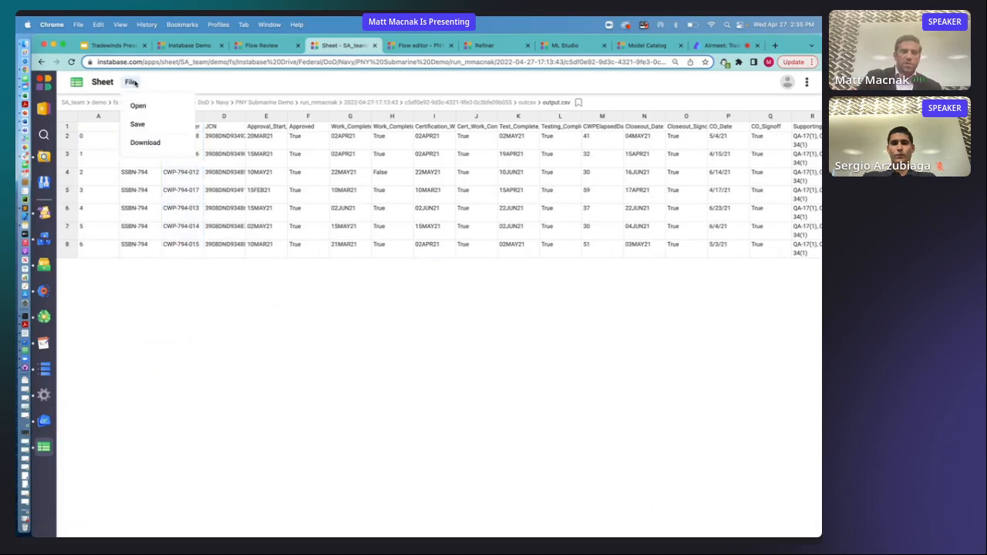
Step: Download the output sheet as a CSV and connect it as the Tableau workbook's data source
left_click(145, 142)
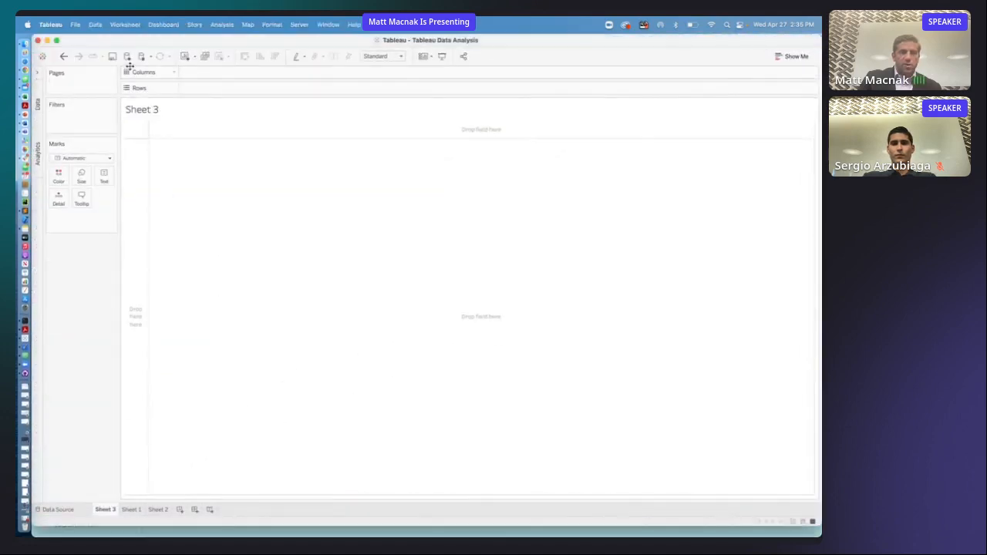
left_click(126, 56)
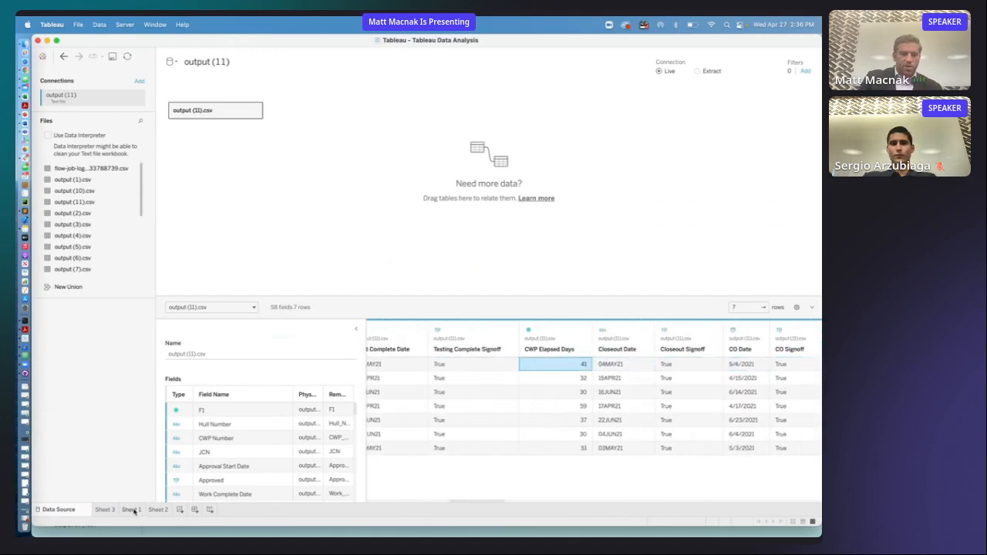
Step: View the React Air Valve Replacement Days to Complete bar chart per CWP, then return to the webinar page
left_click(131, 509)
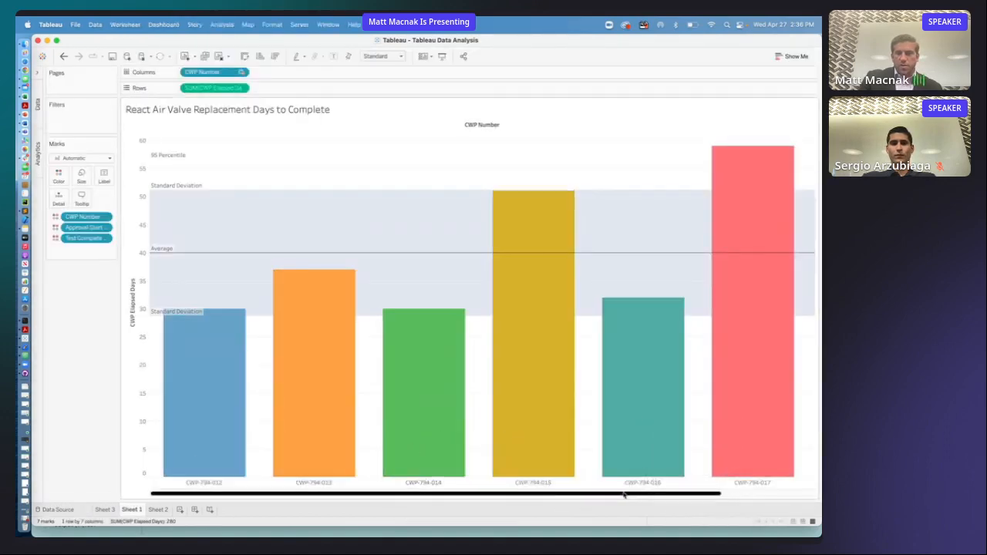
scroll("right", 3)
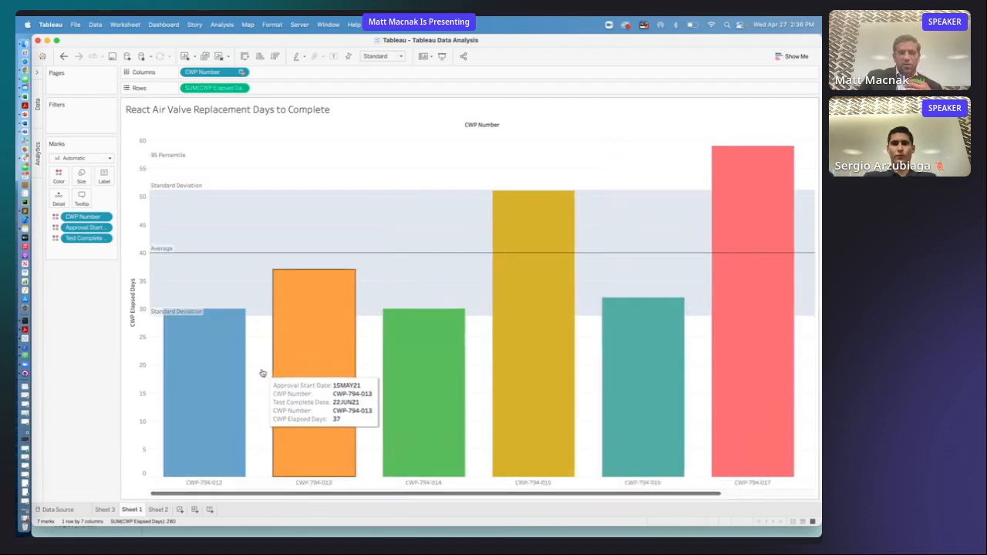
mouse_move(256, 256)
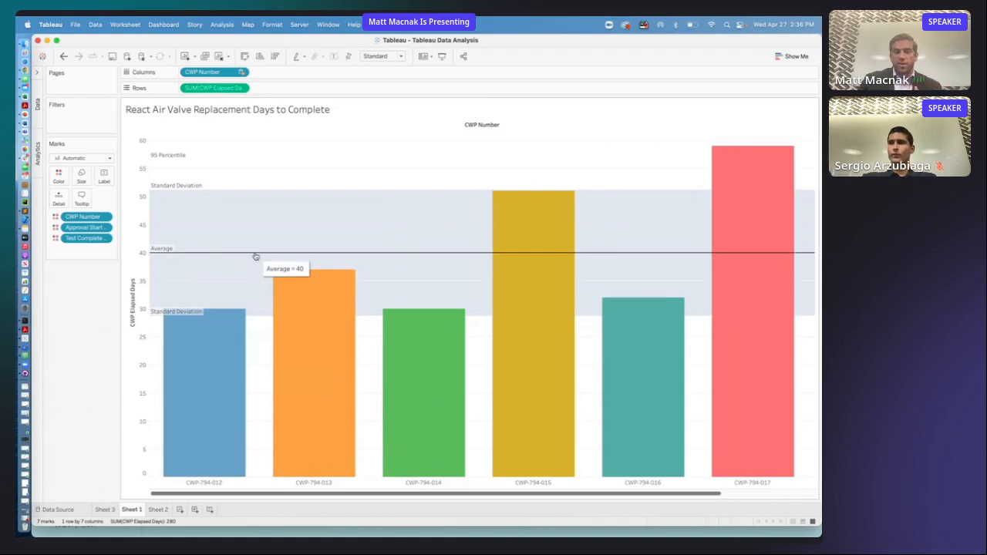
mouse_move(266, 207)
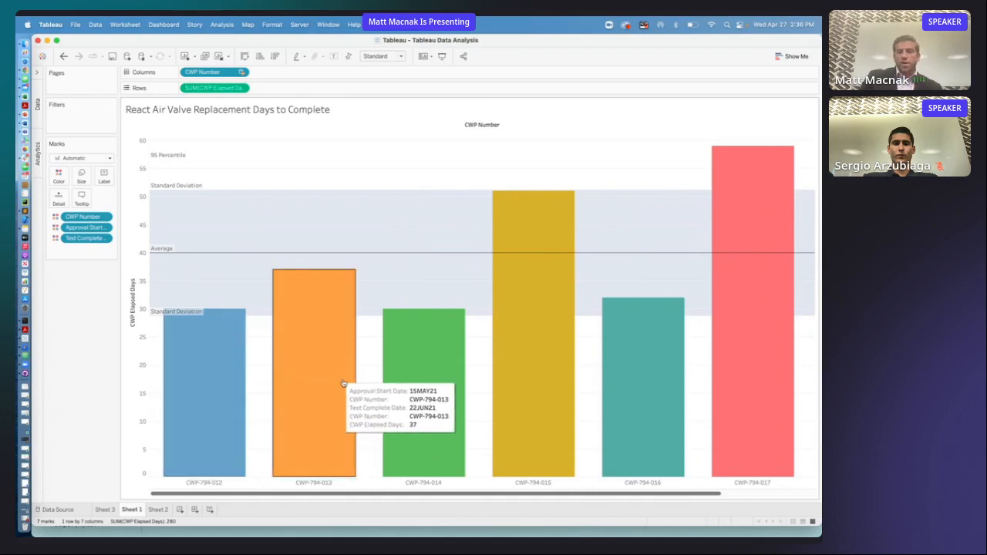
mouse_move(594, 383)
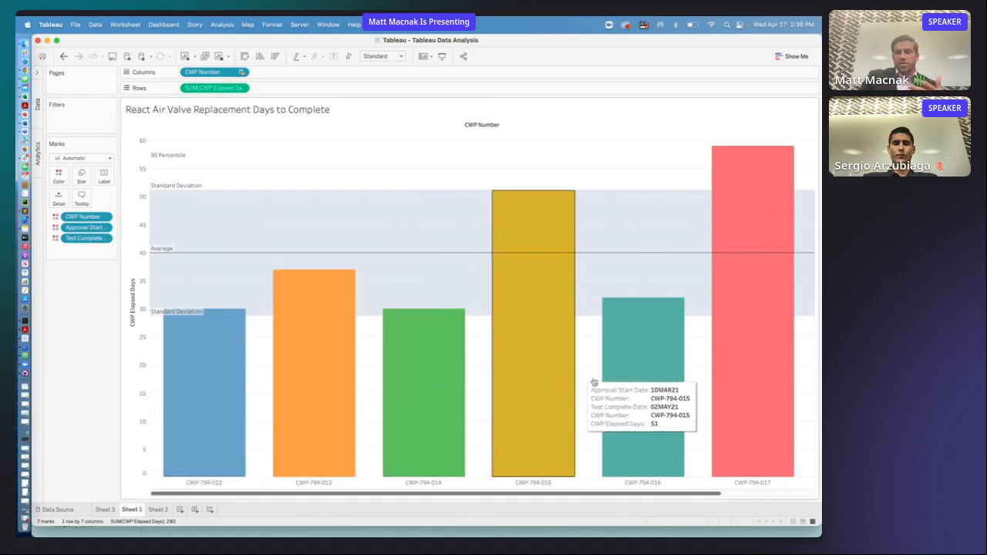
mouse_move(592, 284)
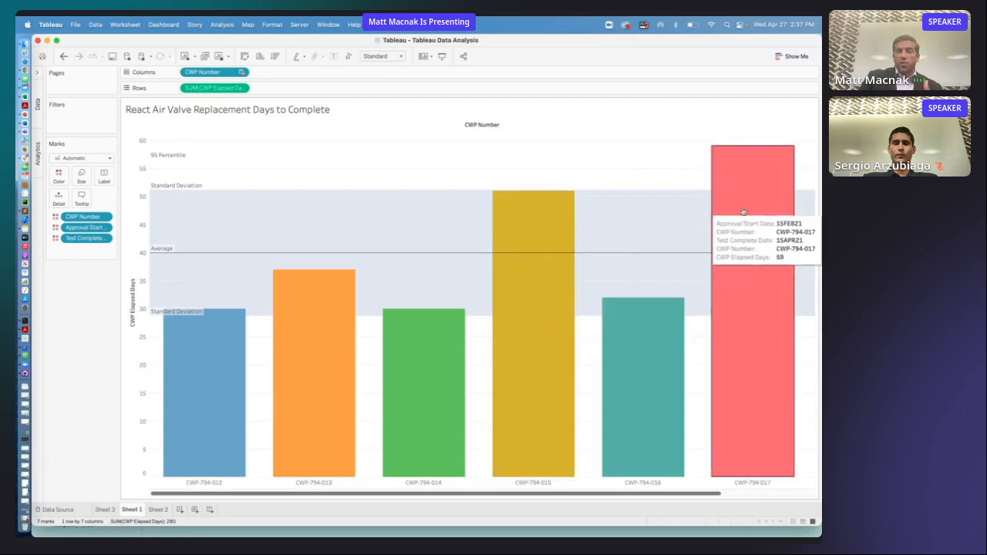
mouse_move(673, 385)
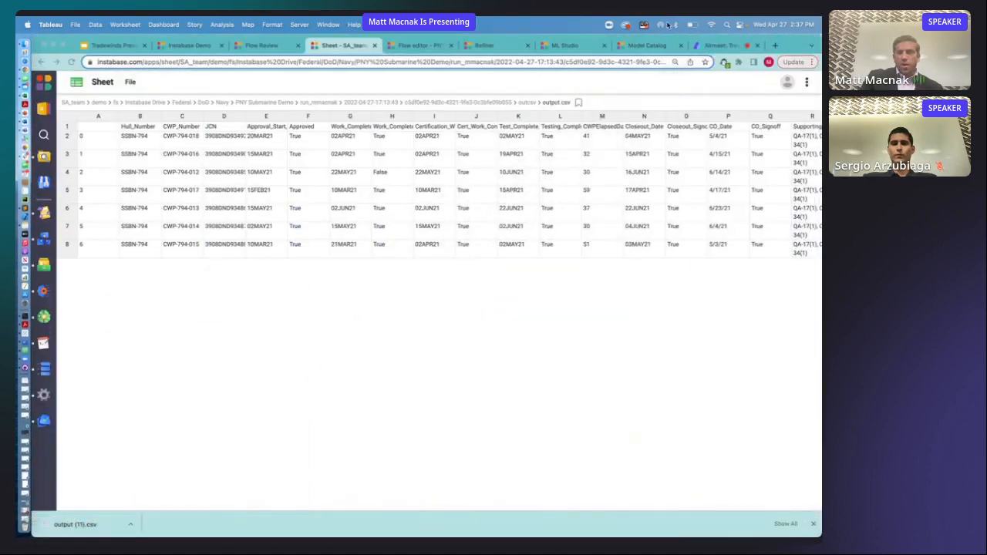
left_click(719, 45)
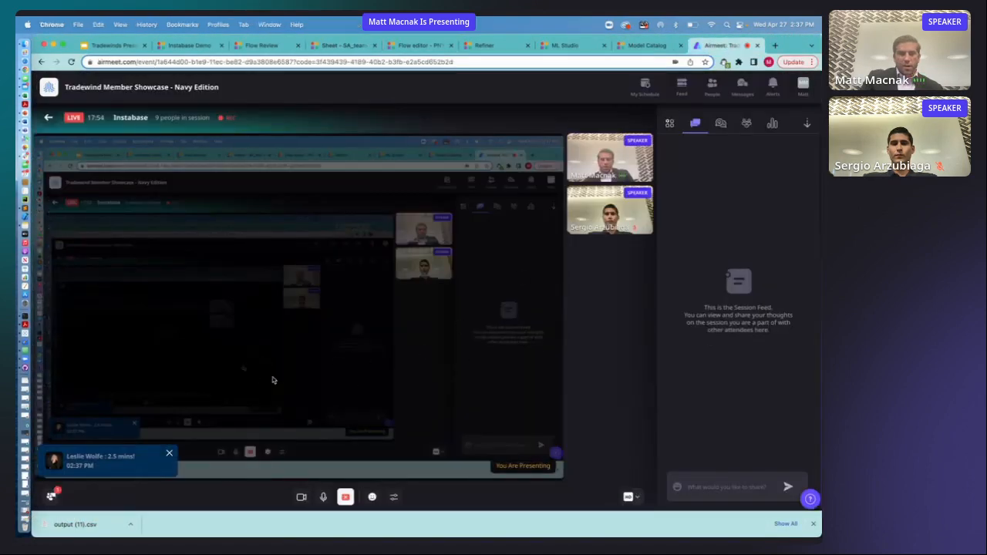